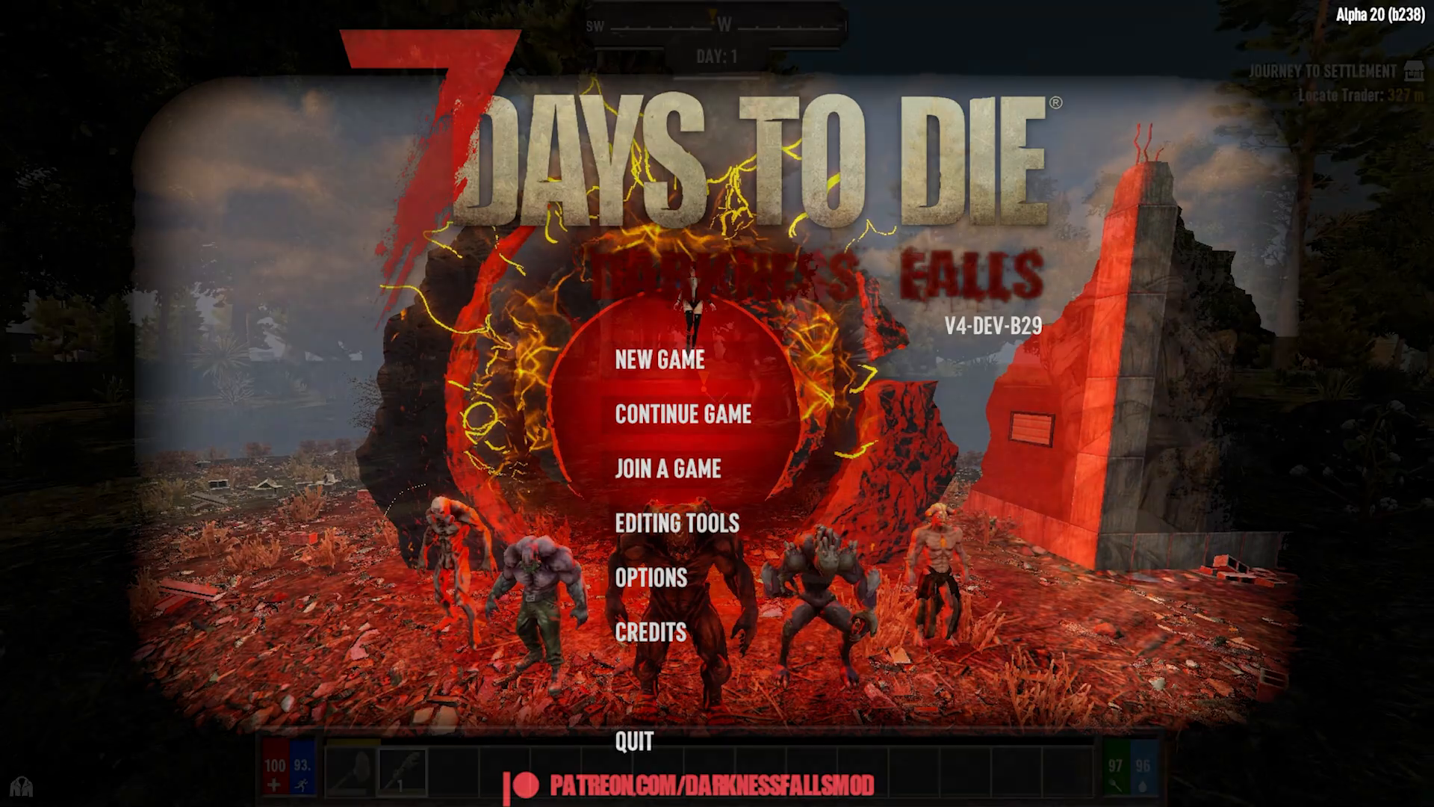
Continue from the Darkness Falls main menu into the desert world on Day 1
left_click(676, 414)
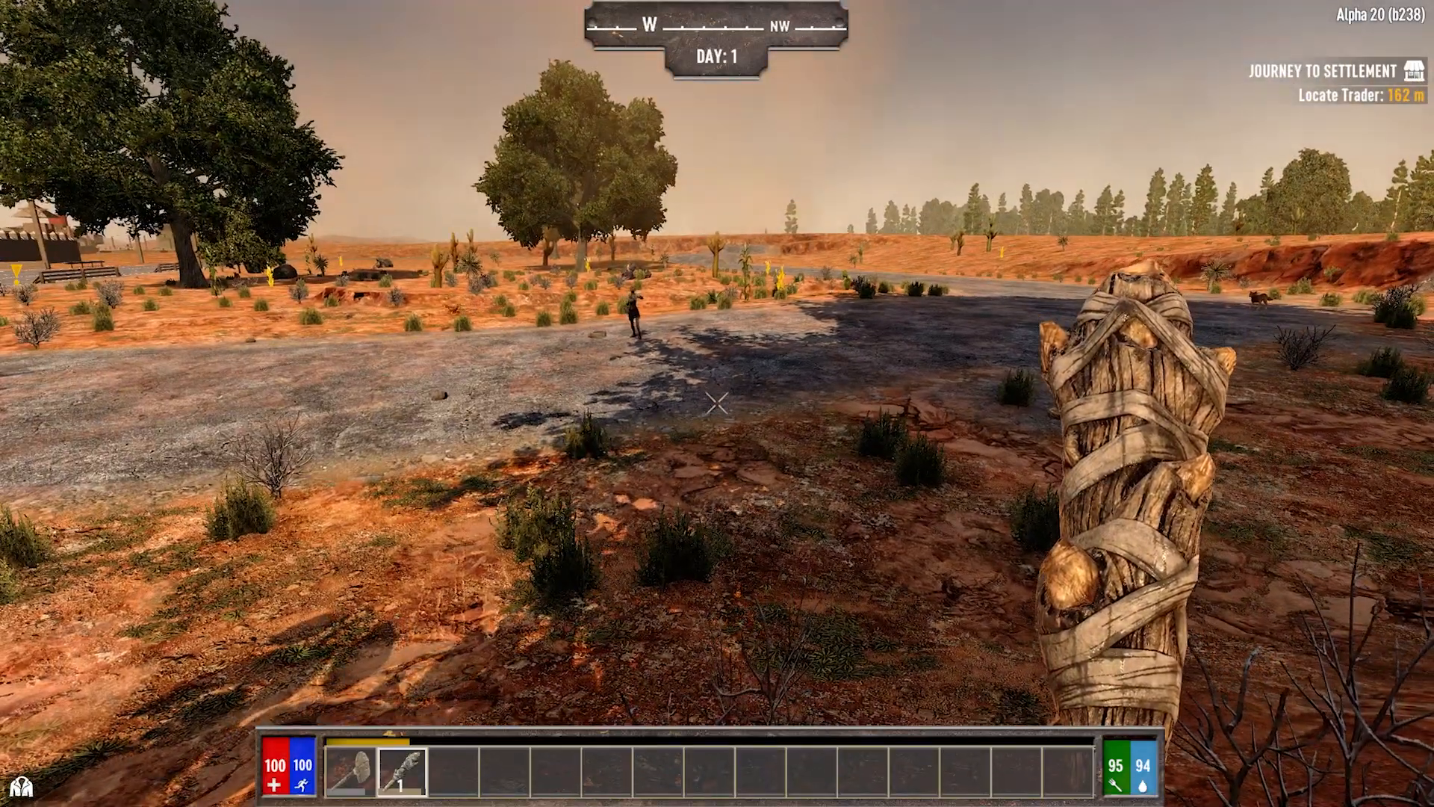
left_click_drag(823, 412, 457, 412)
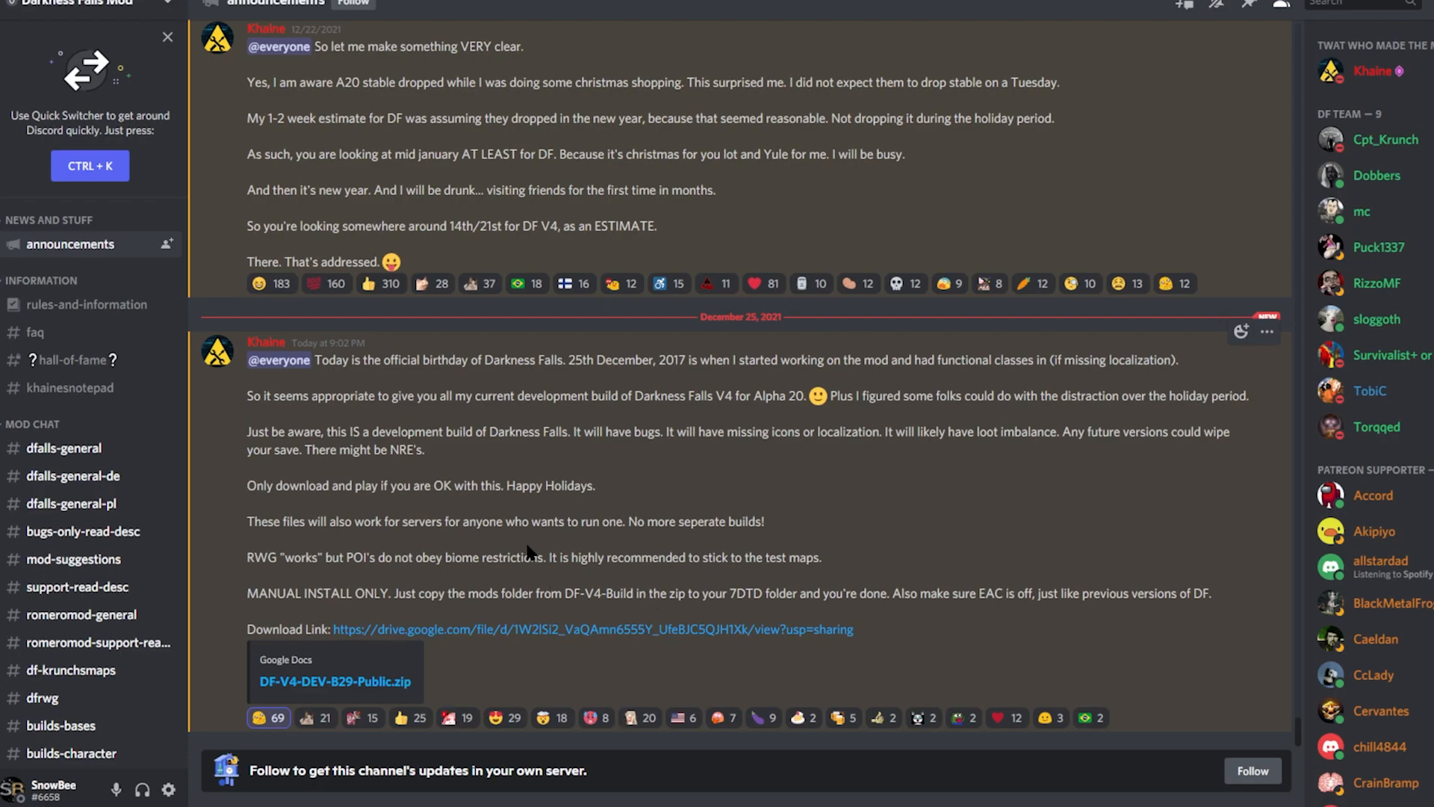
mouse_move(553, 547)
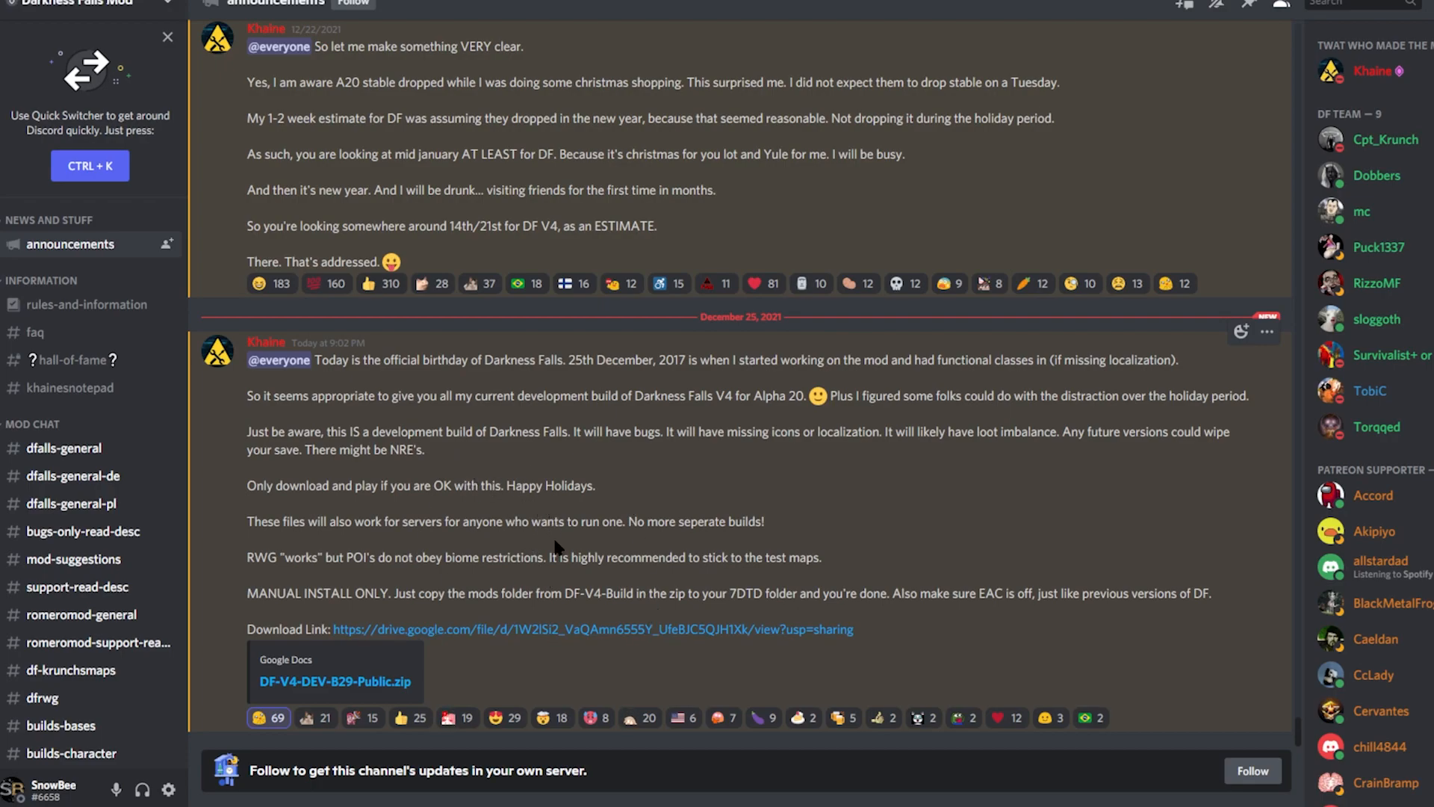
mouse_move(503, 628)
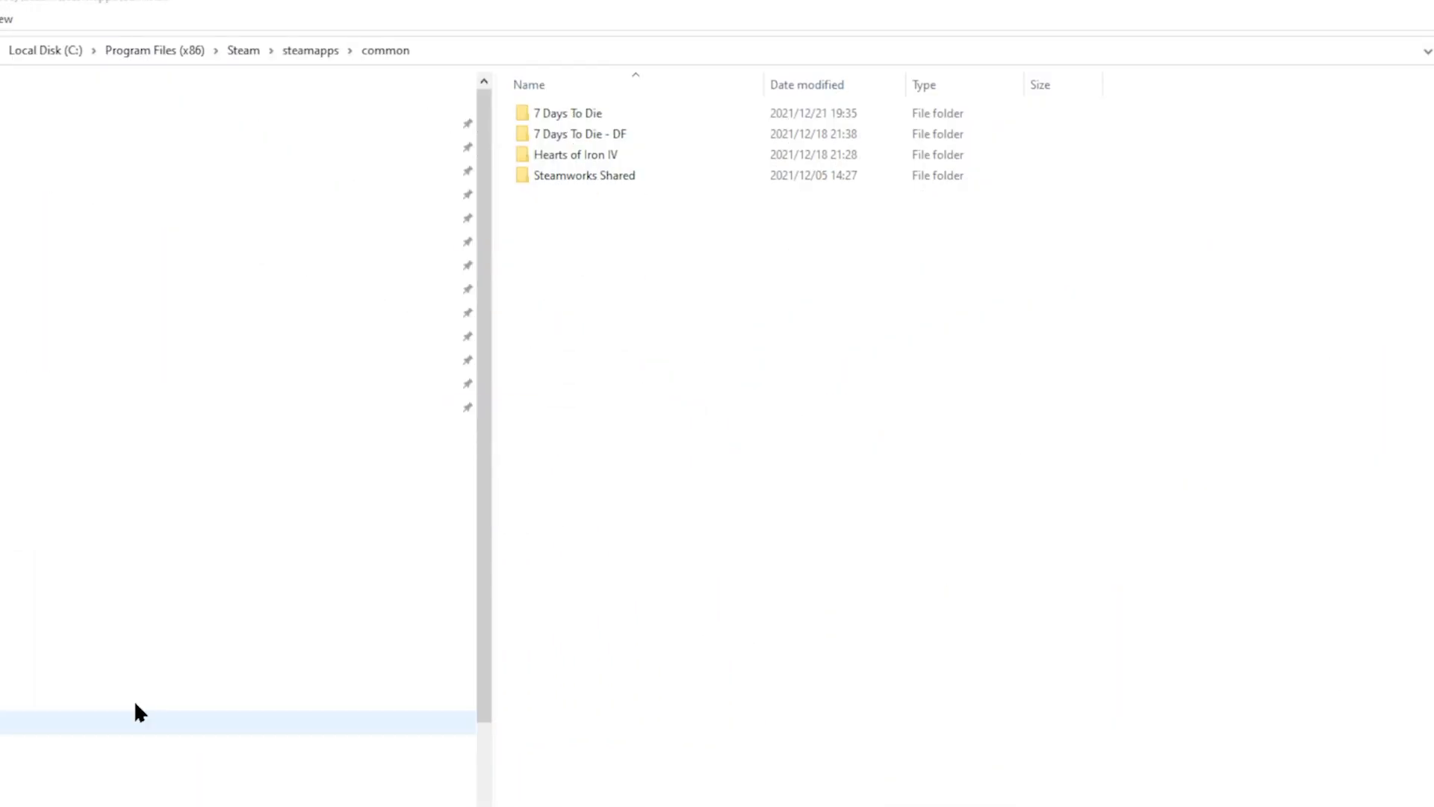
mouse_move(764, 629)
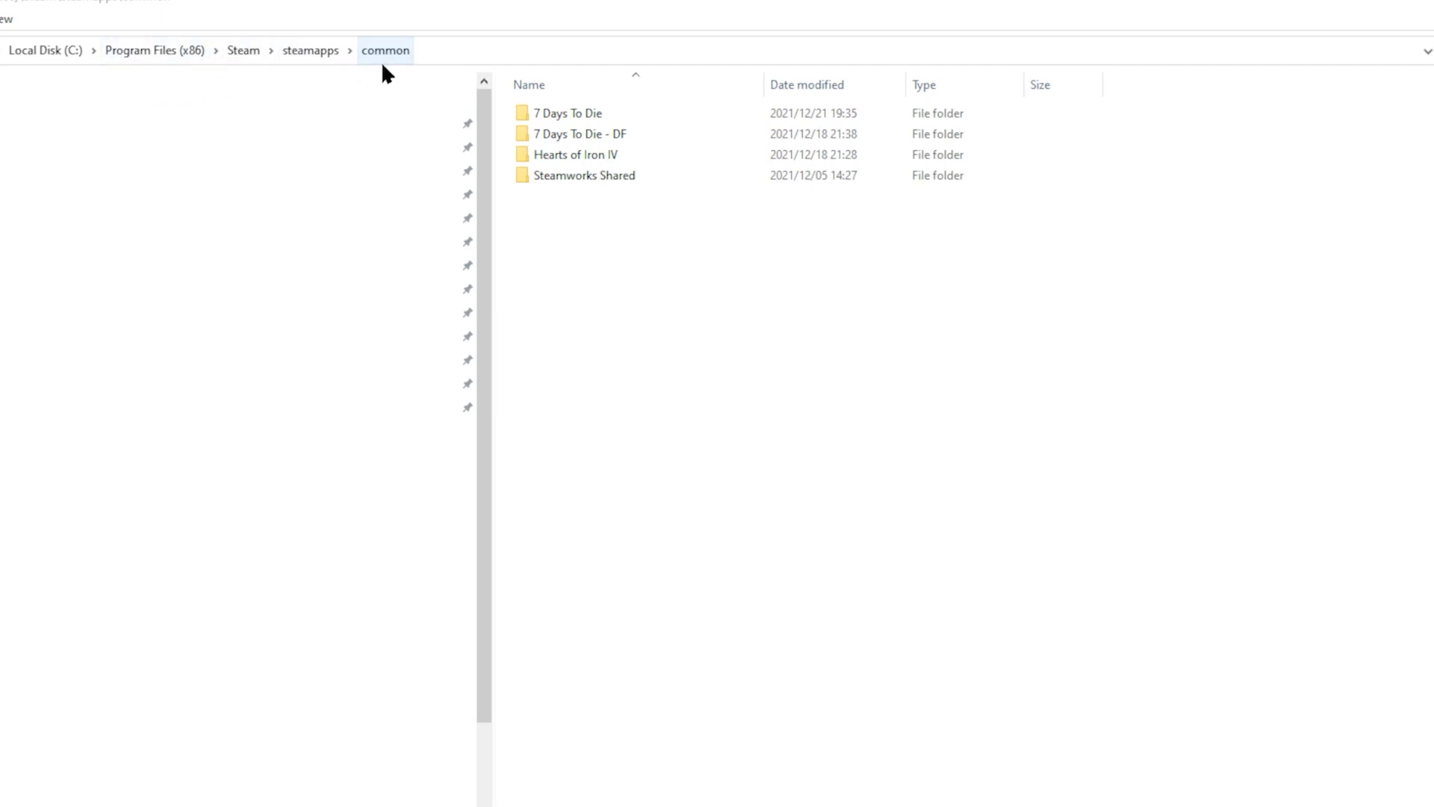
Duplicate the 7 Days To Die folder as '7 Days To Die - Copy' in steamapps\common
left_click(581, 133)
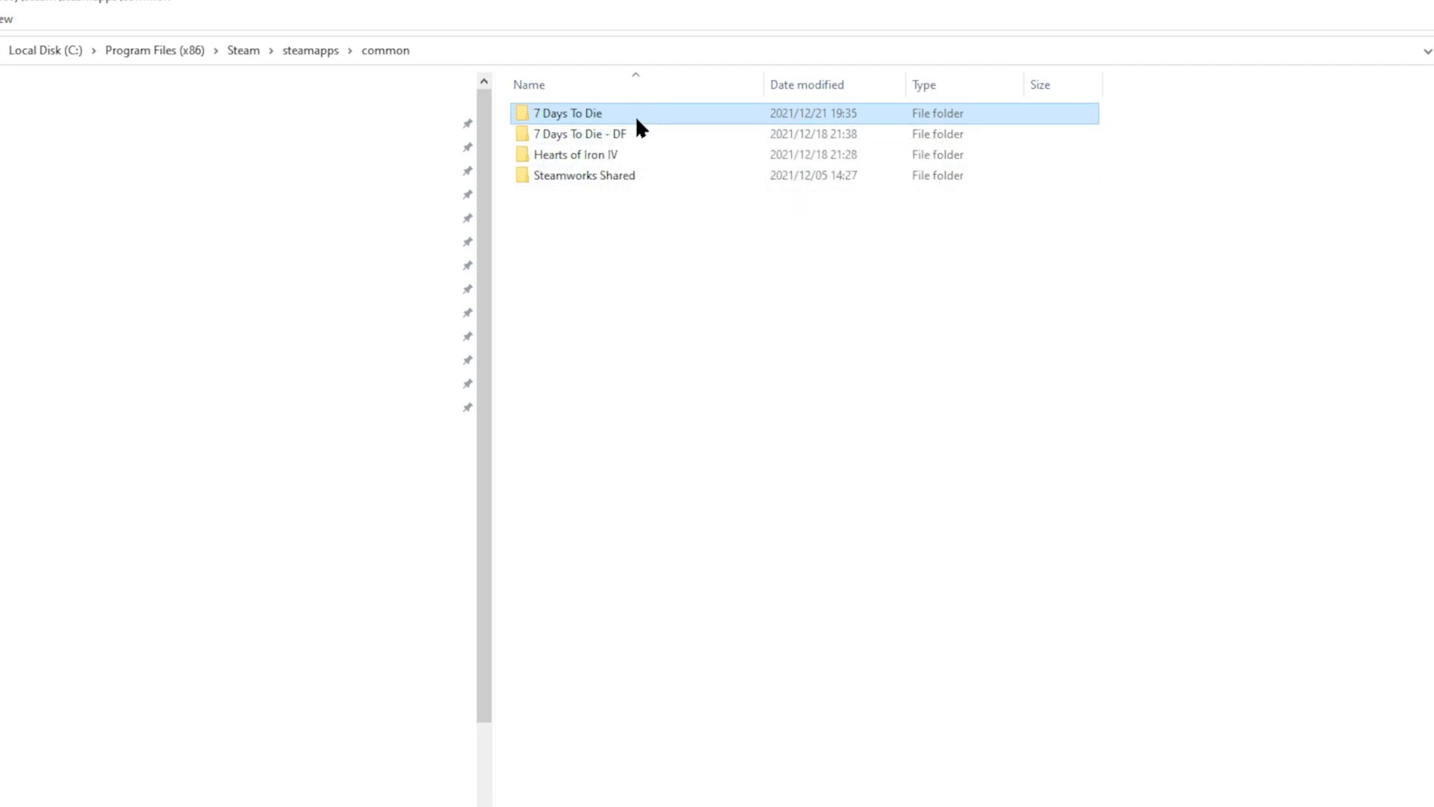
right_click(568, 112)
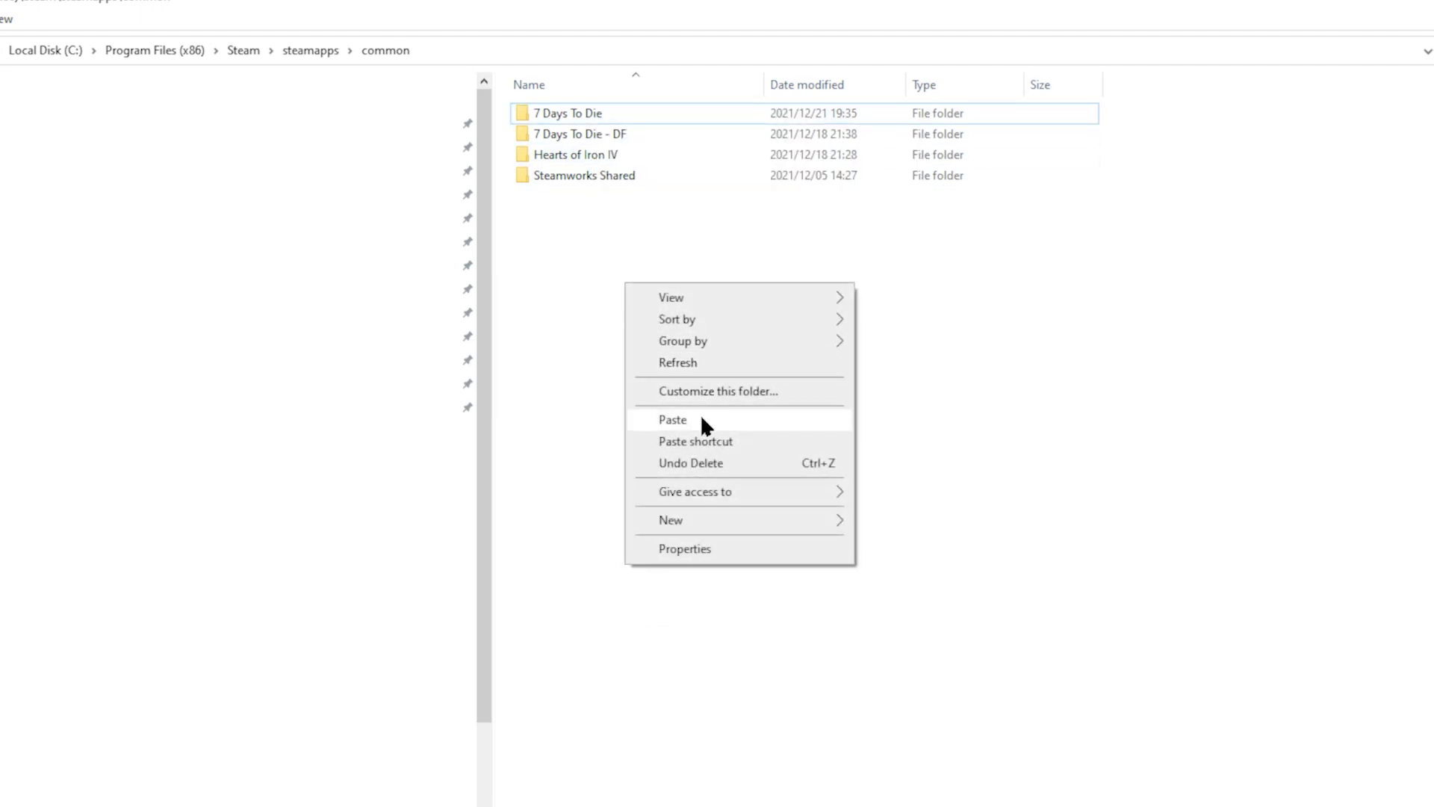
left_click(672, 418)
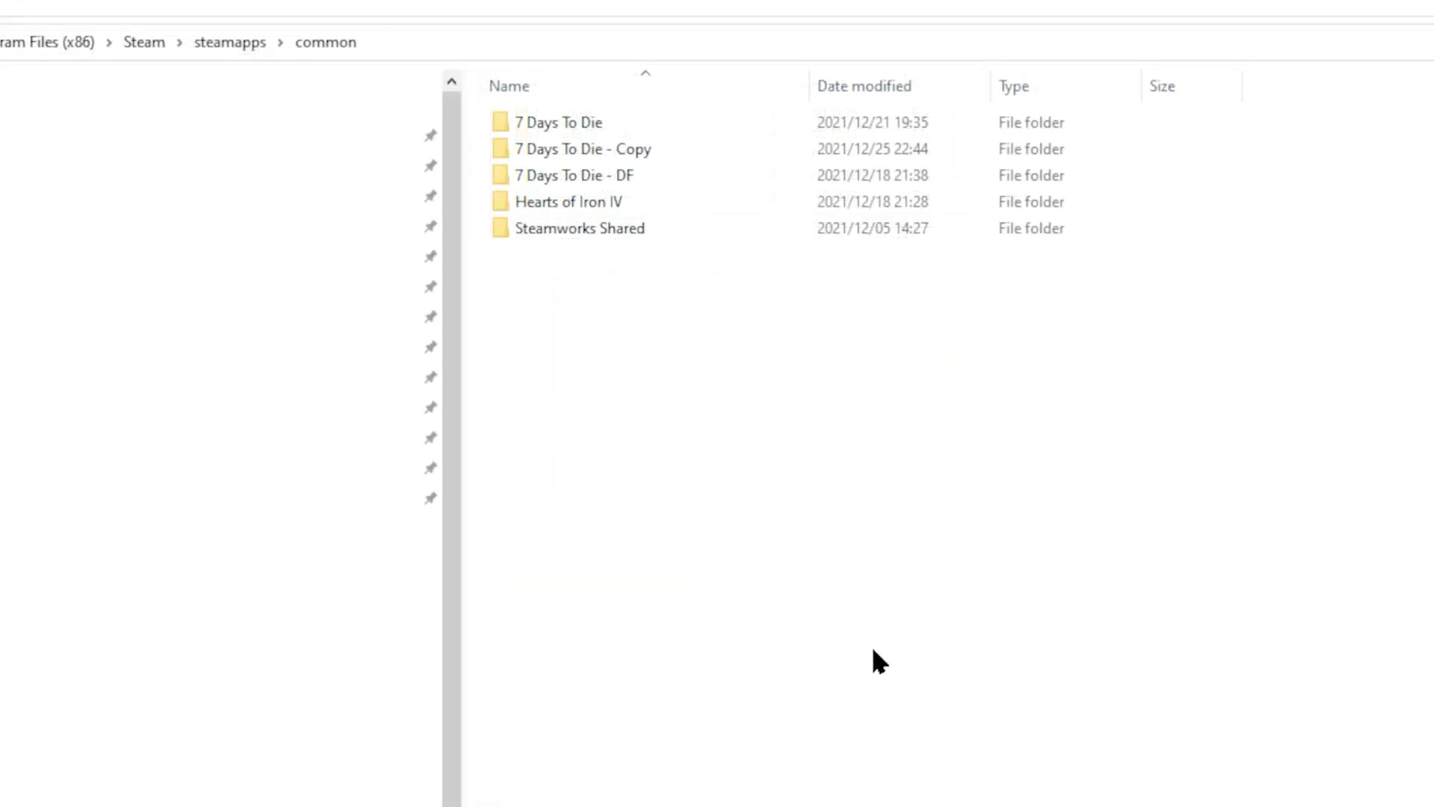
Select the '7 Days To Die - Copy' folder and begin renaming it
left_click(567, 201)
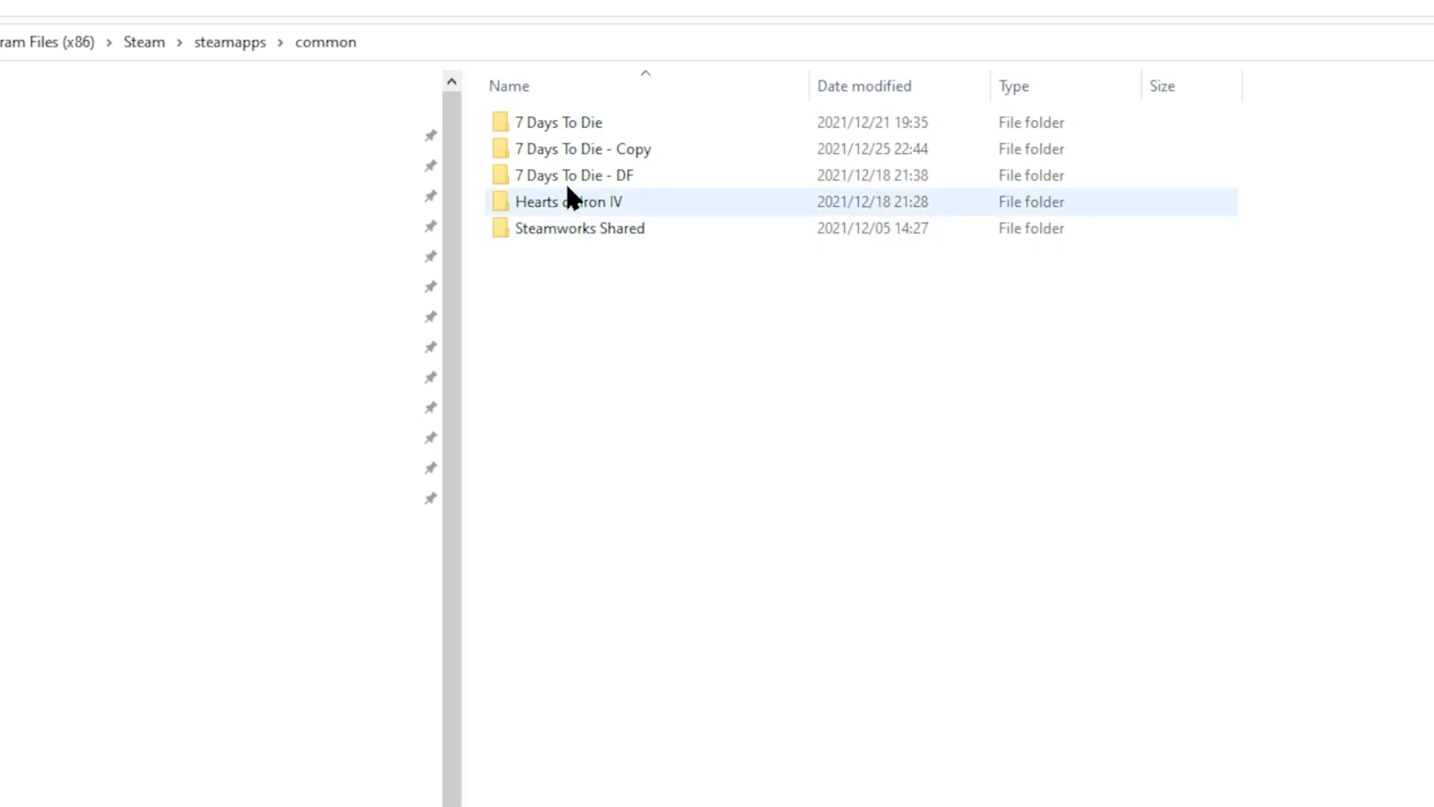
left_click(585, 147)
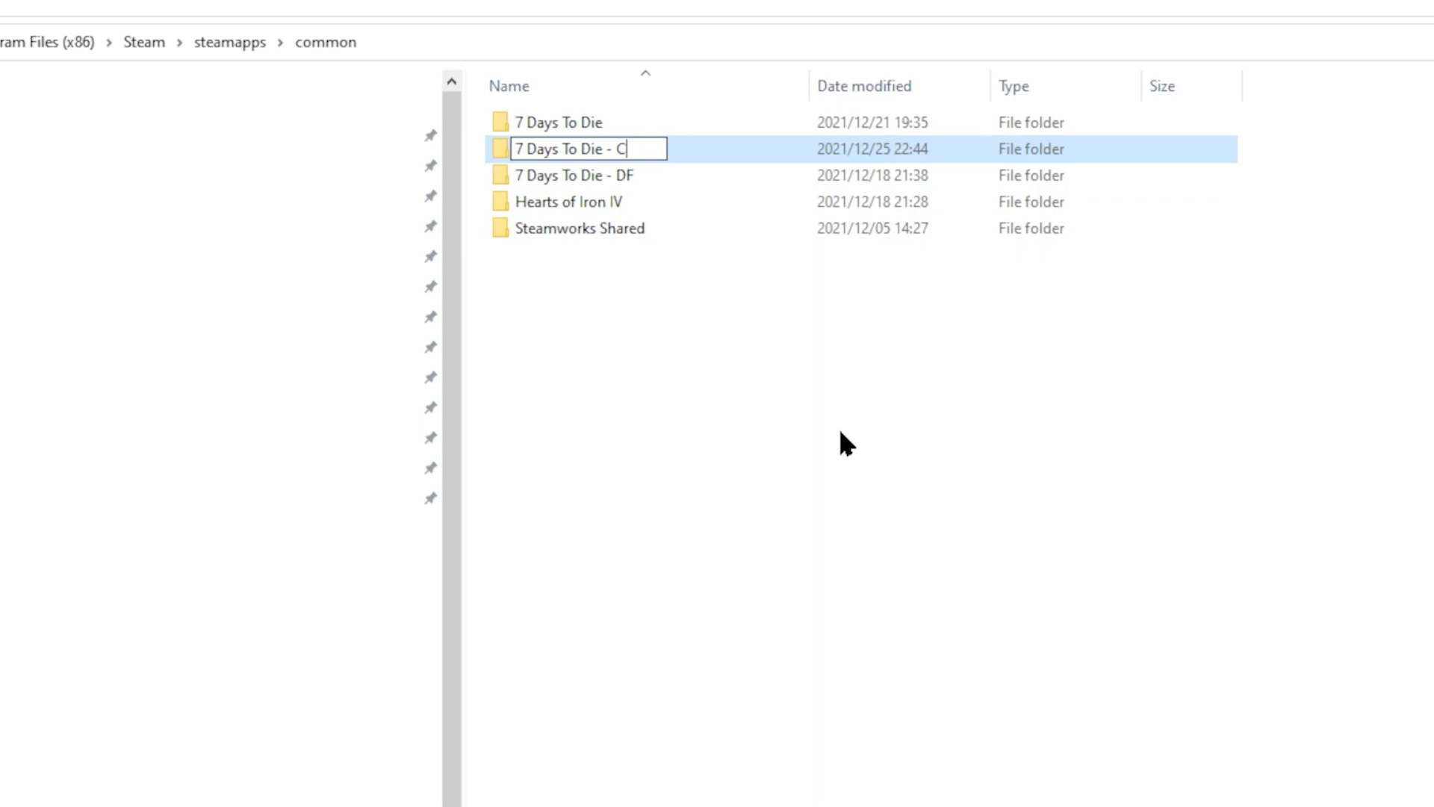
Rename the copied folder to '7 Days To Die - DF-A20'
type("D")
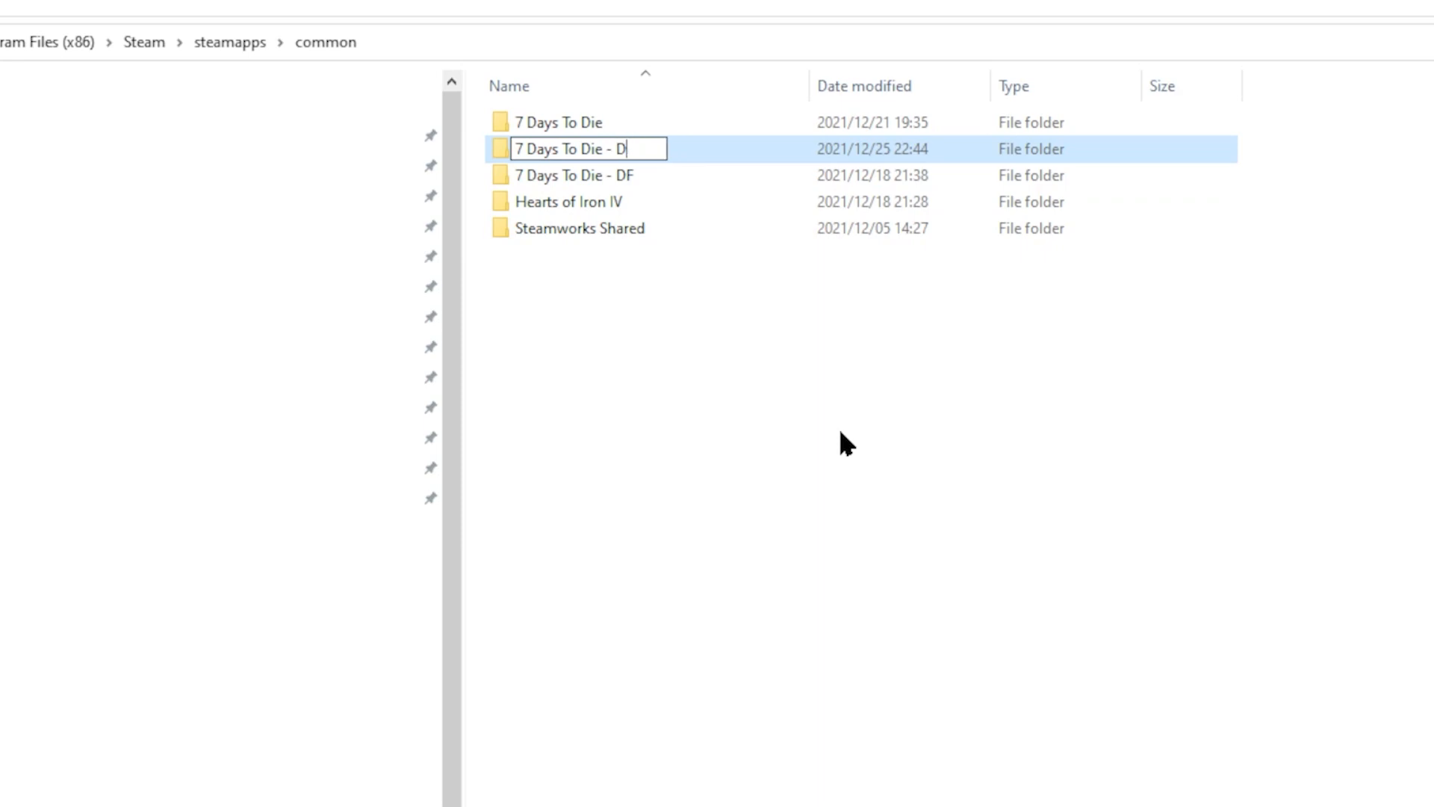
type("F")
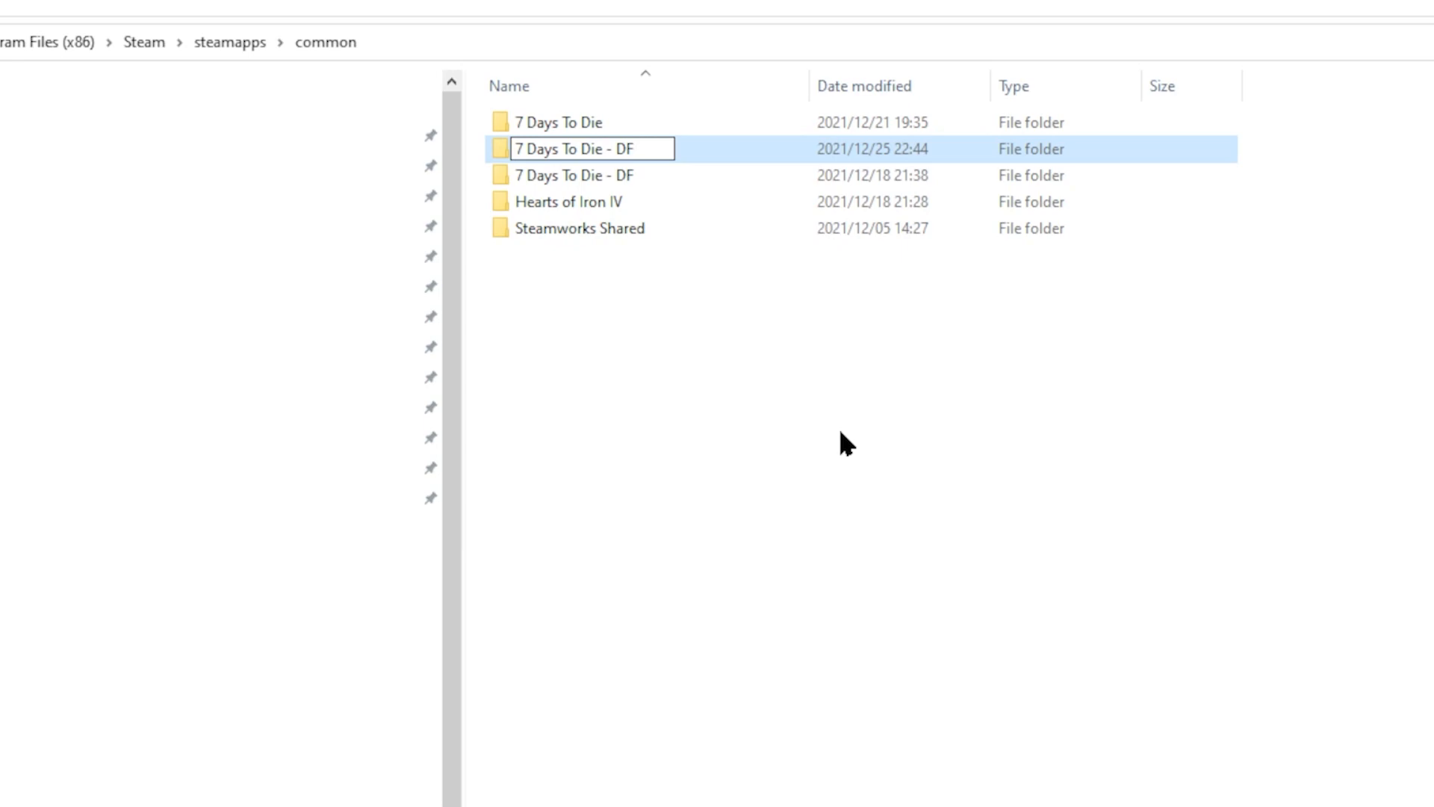
type("-A20")
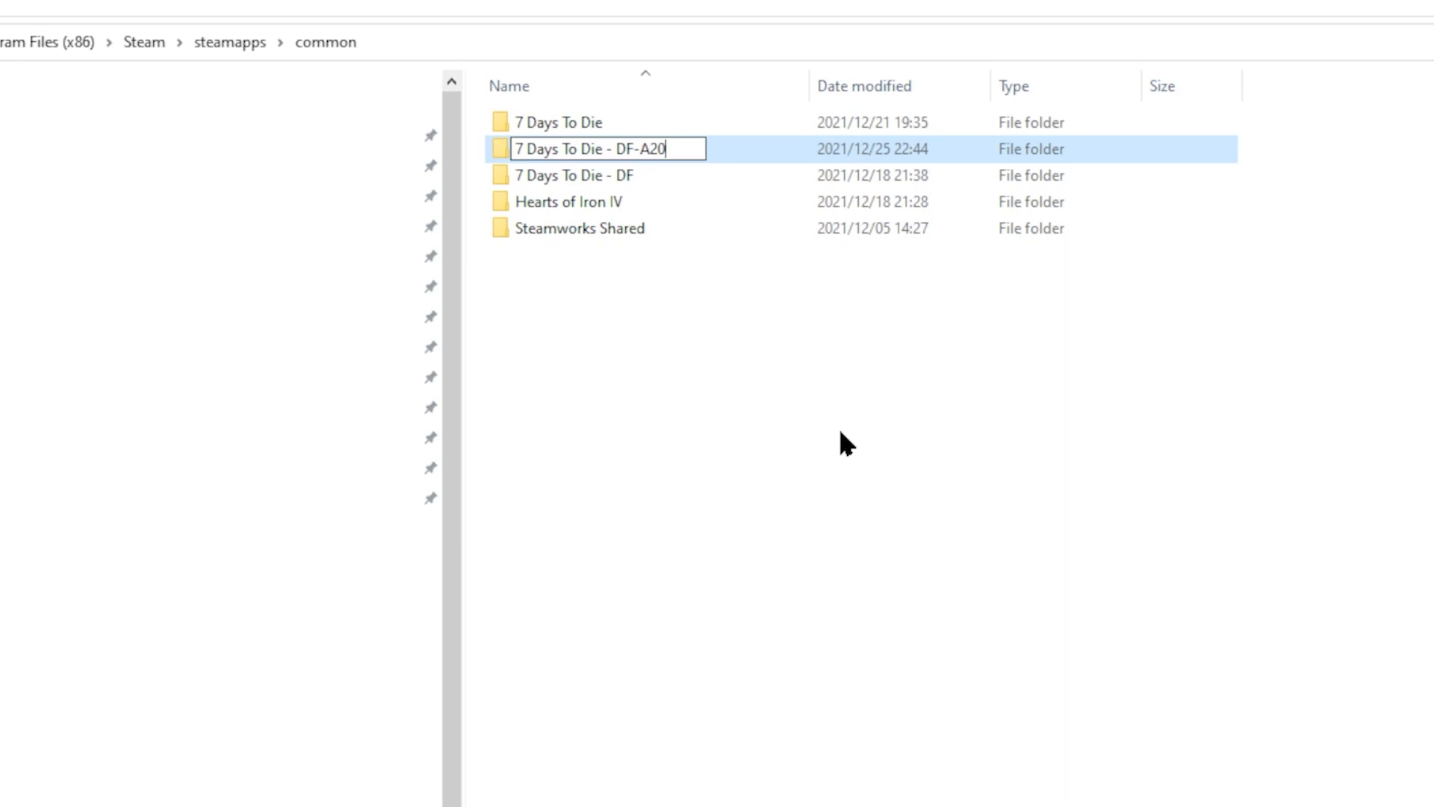
mouse_move(609, 174)
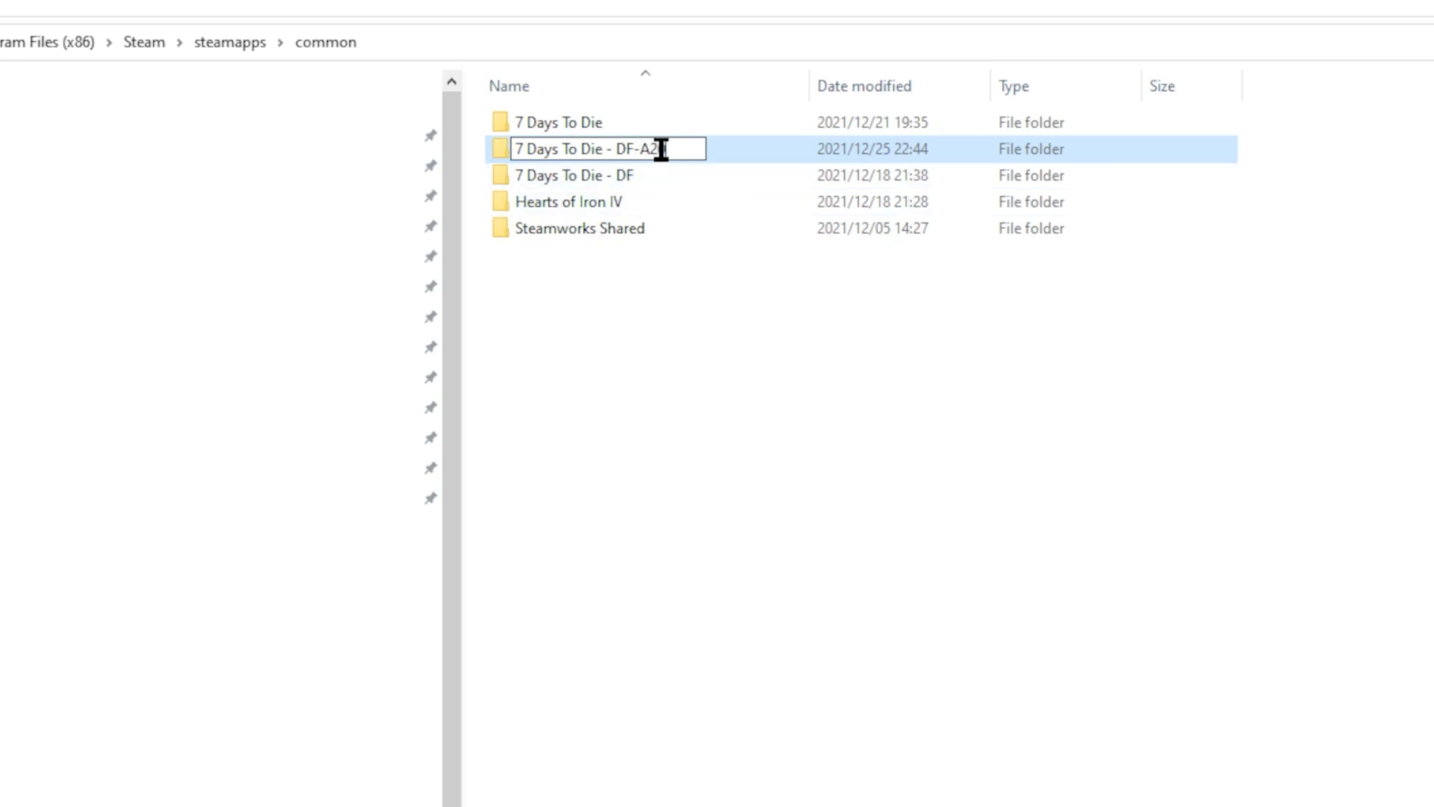
type("0")
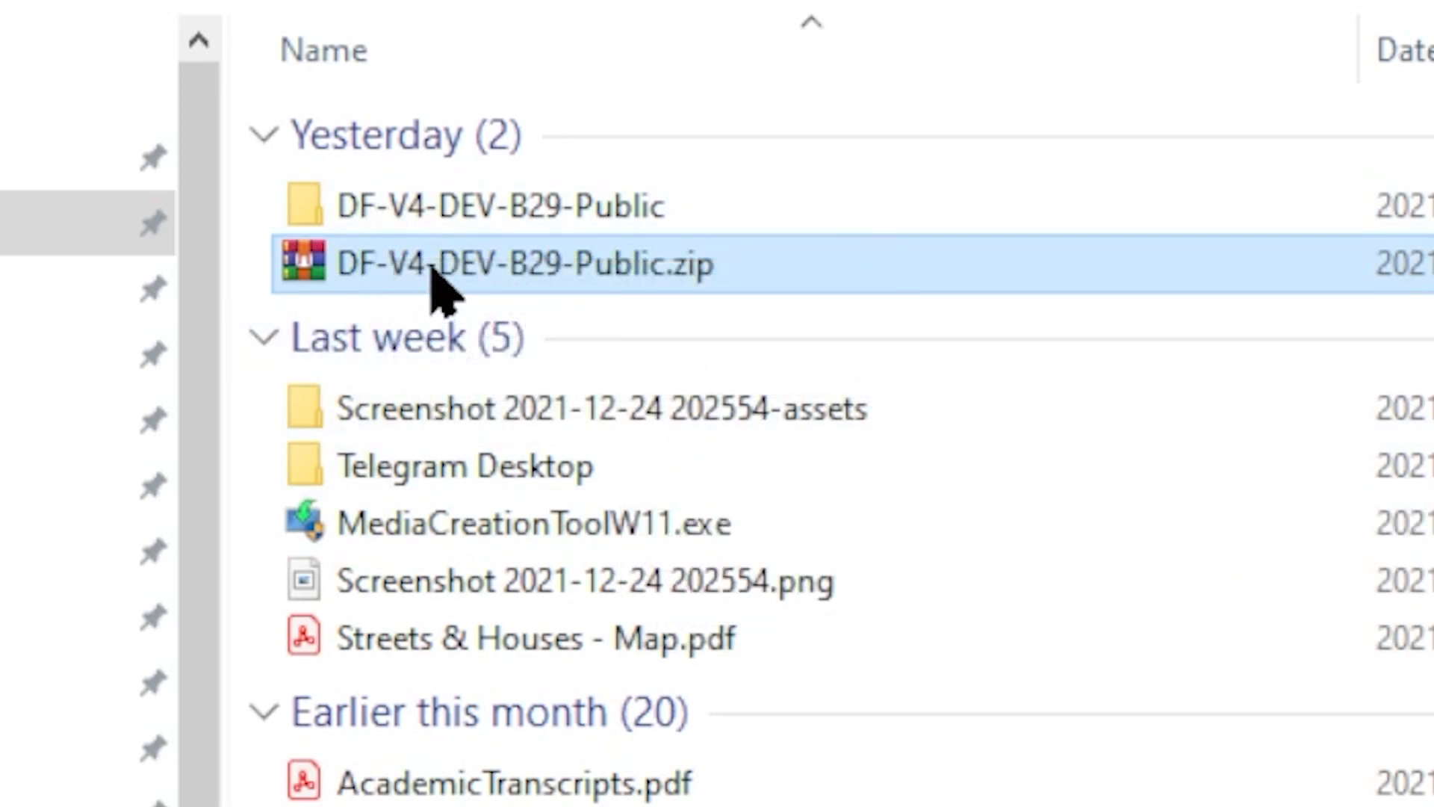
mouse_move(430, 275)
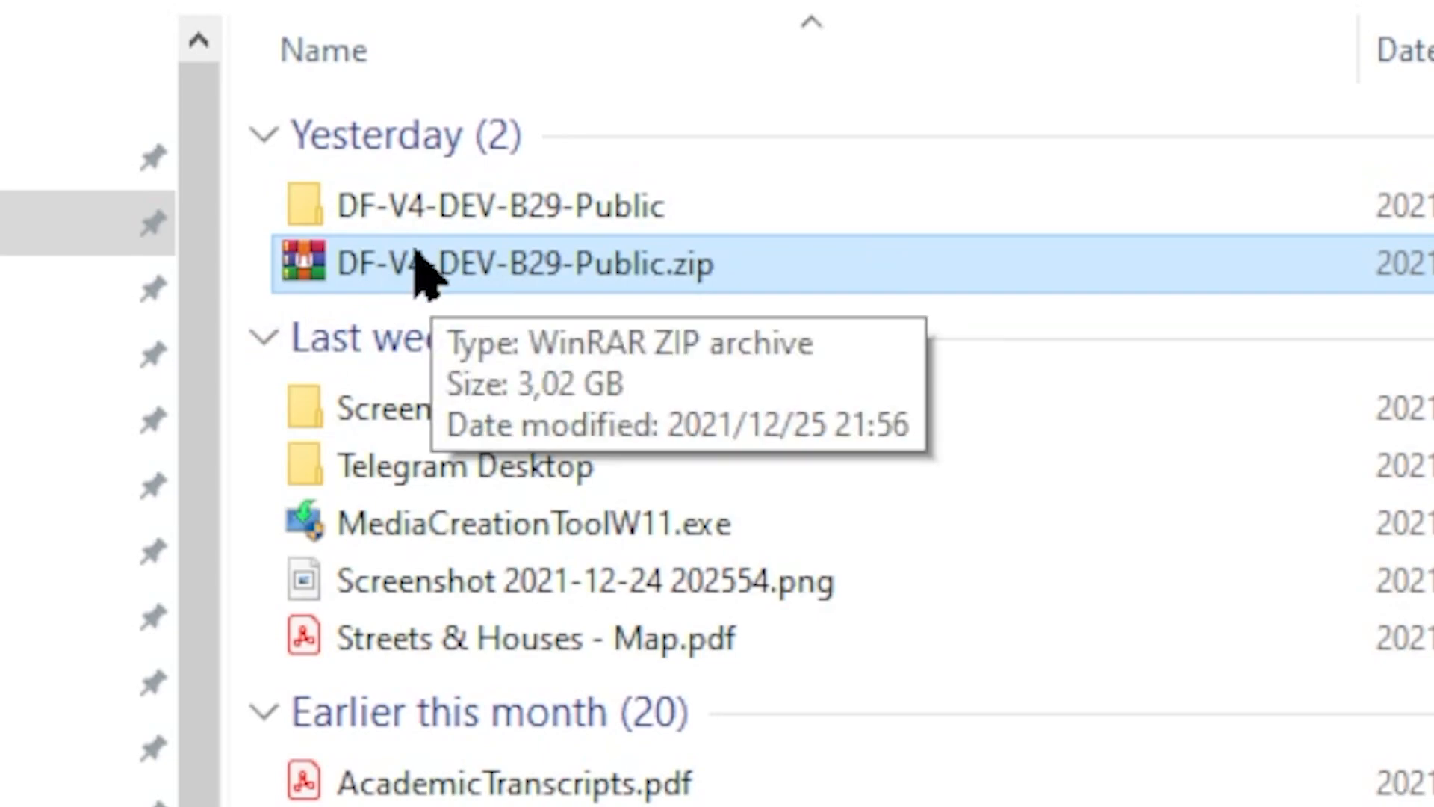
Enter the extracted DF-V4-DEV-B29-Public folder
left_click(494, 205)
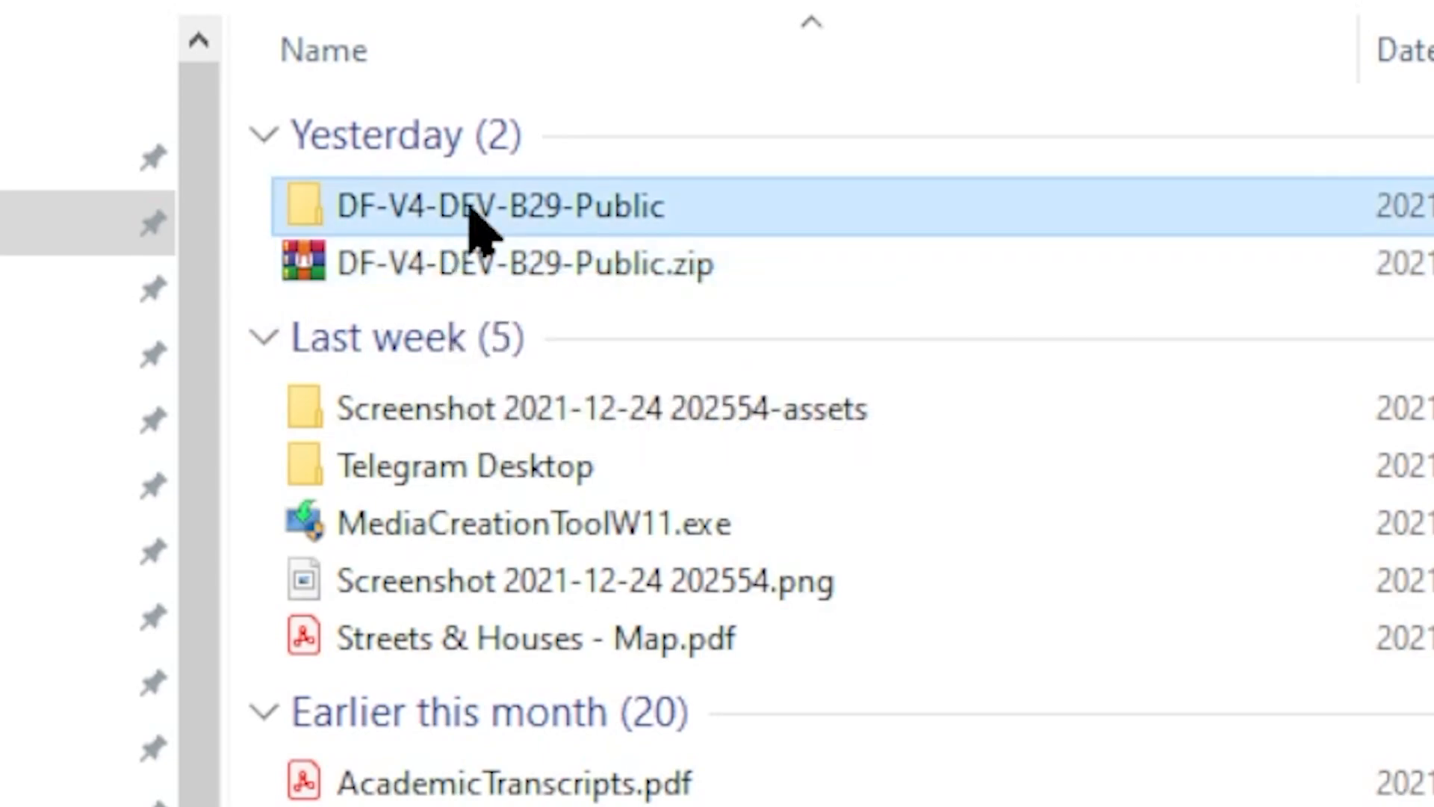
double_click(496, 205)
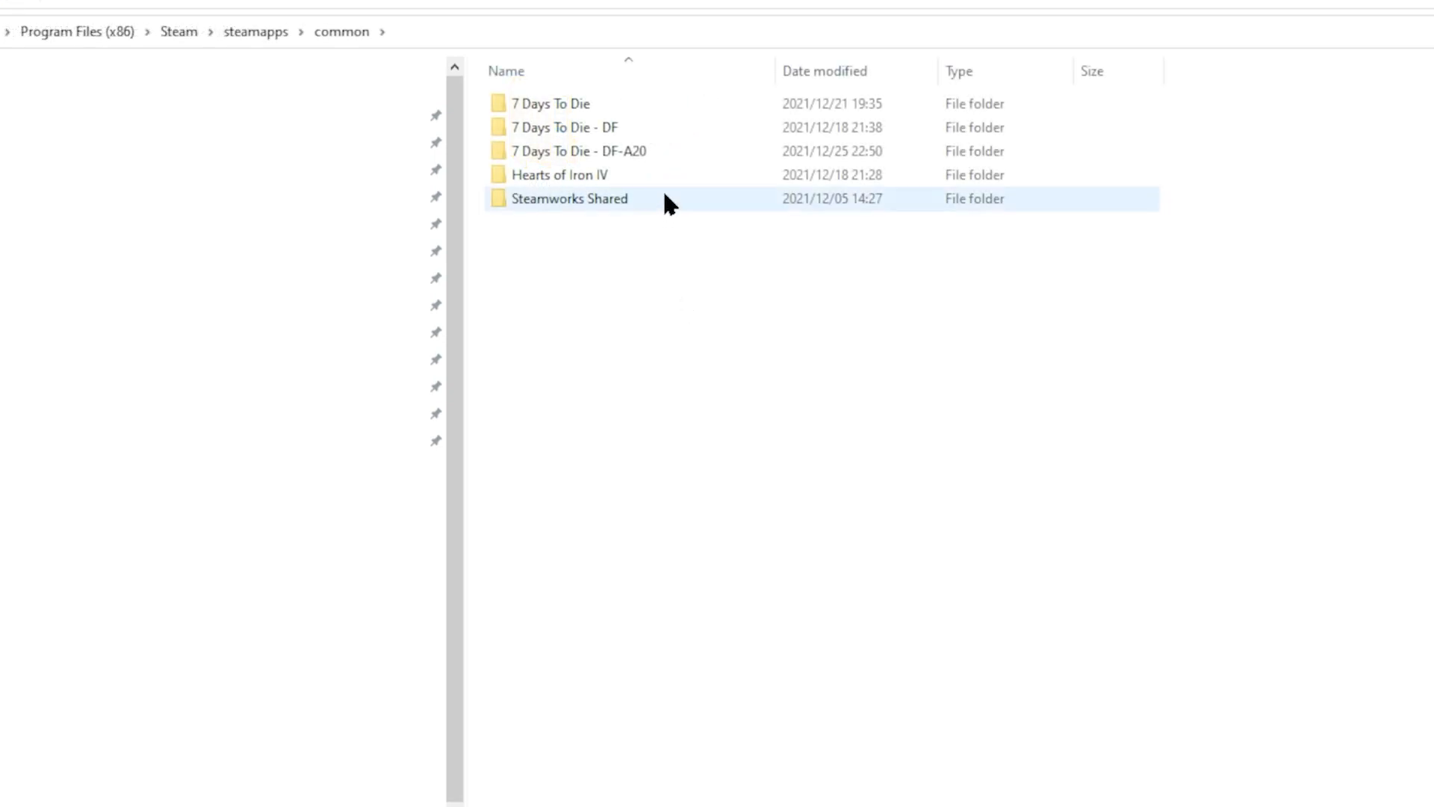
Paste the DF-V4-Build files into '7 Days To Die - DF-A20', replacing existing files
left_click(580, 151)
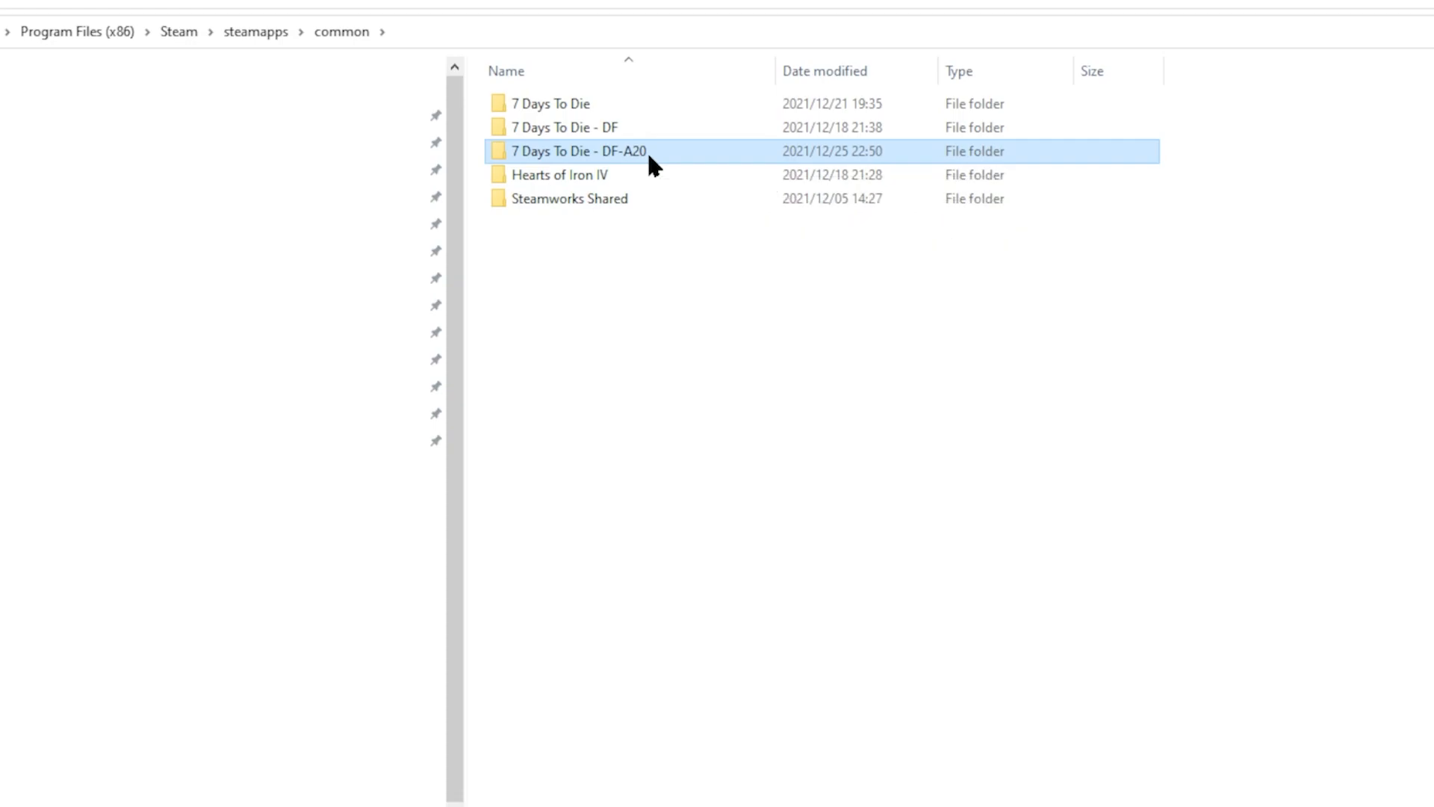
double_click(577, 151)
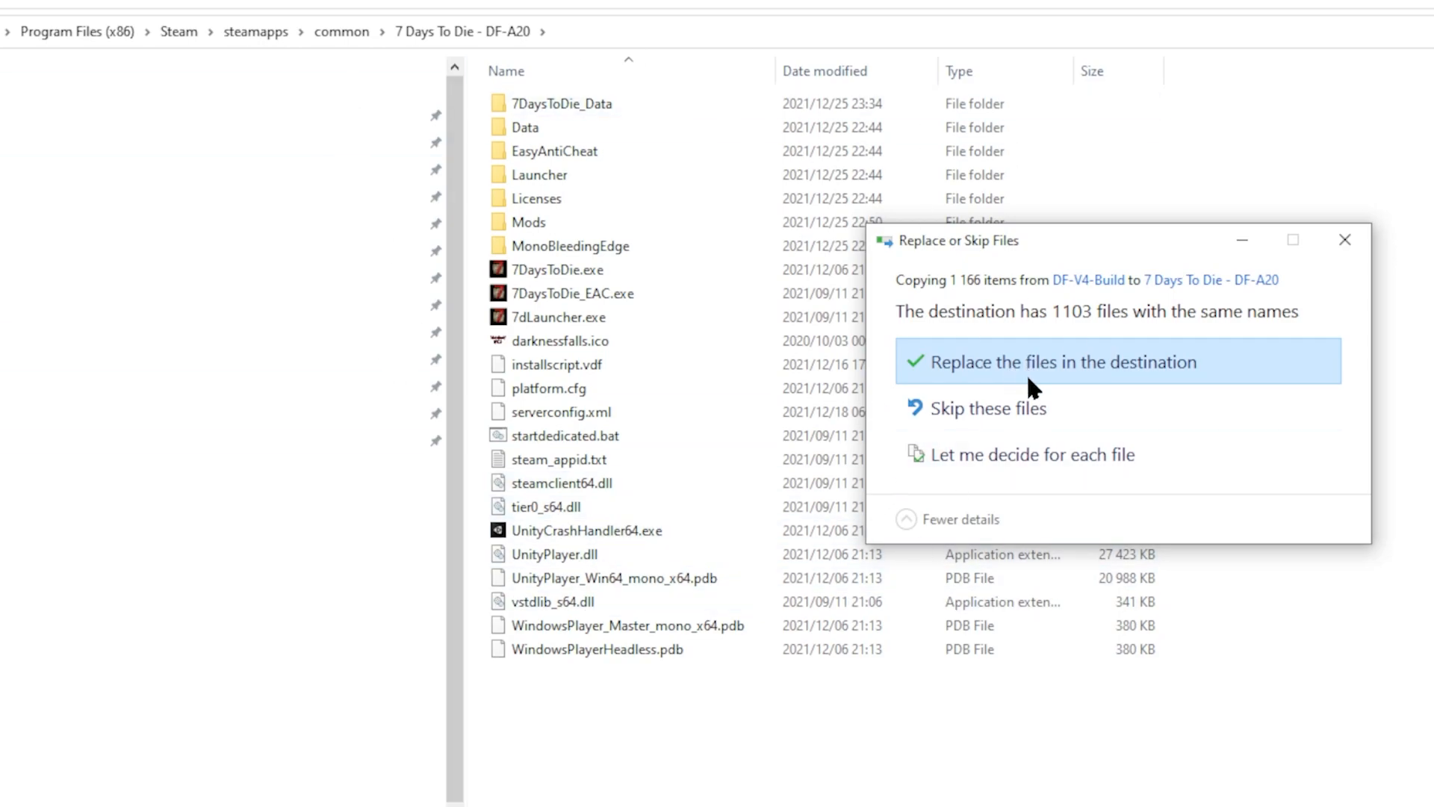
left_click(1061, 362)
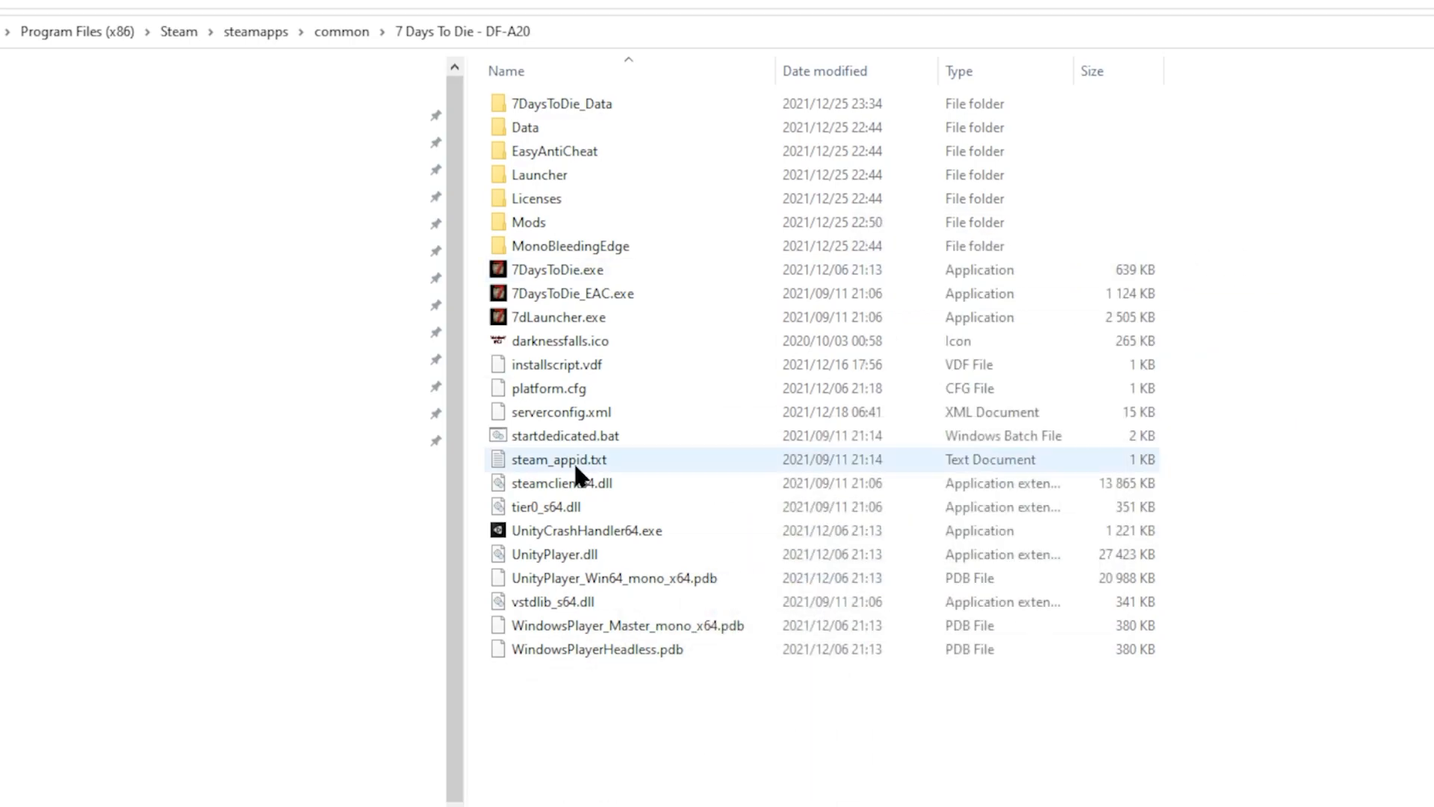
left_click(529, 221)
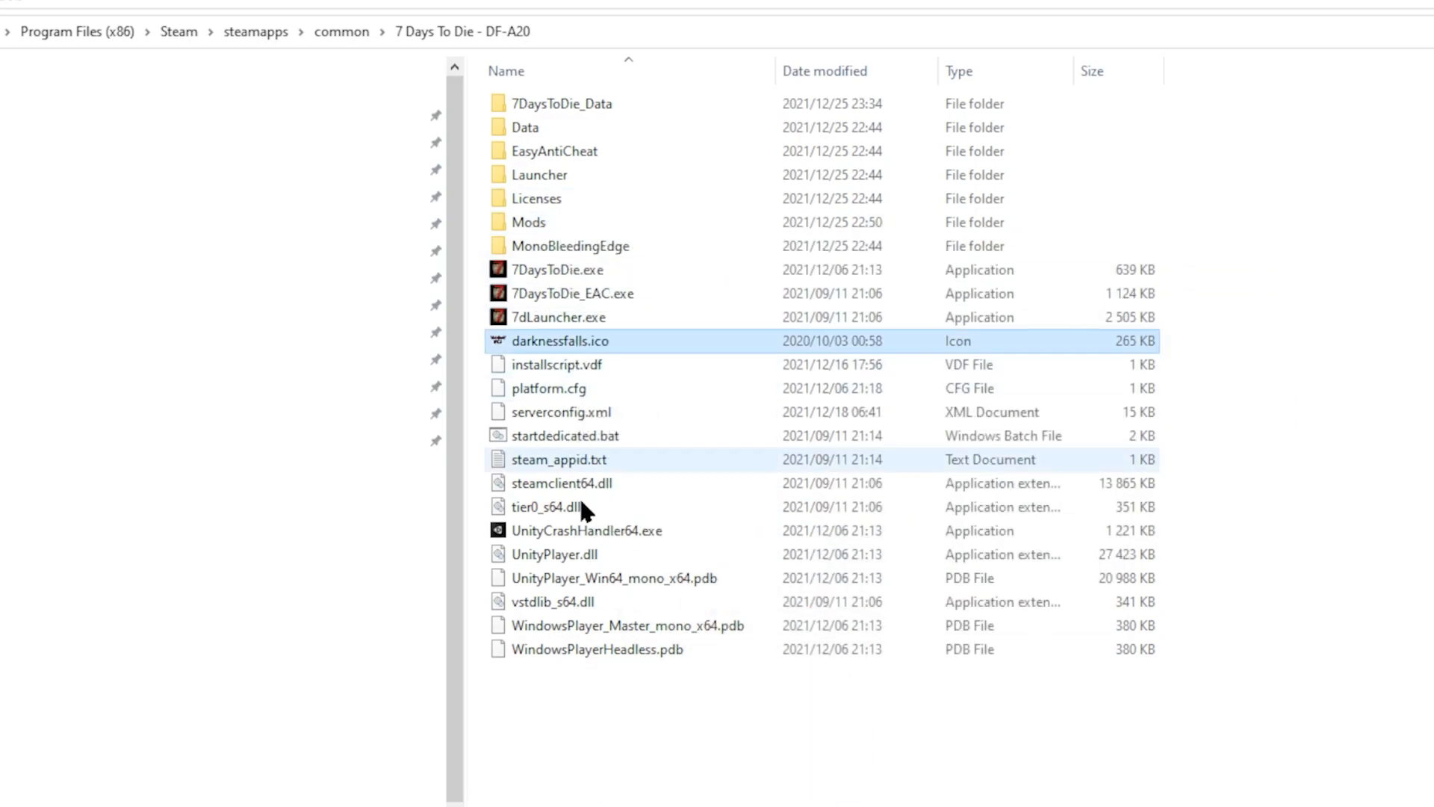
left_click(672, 768)
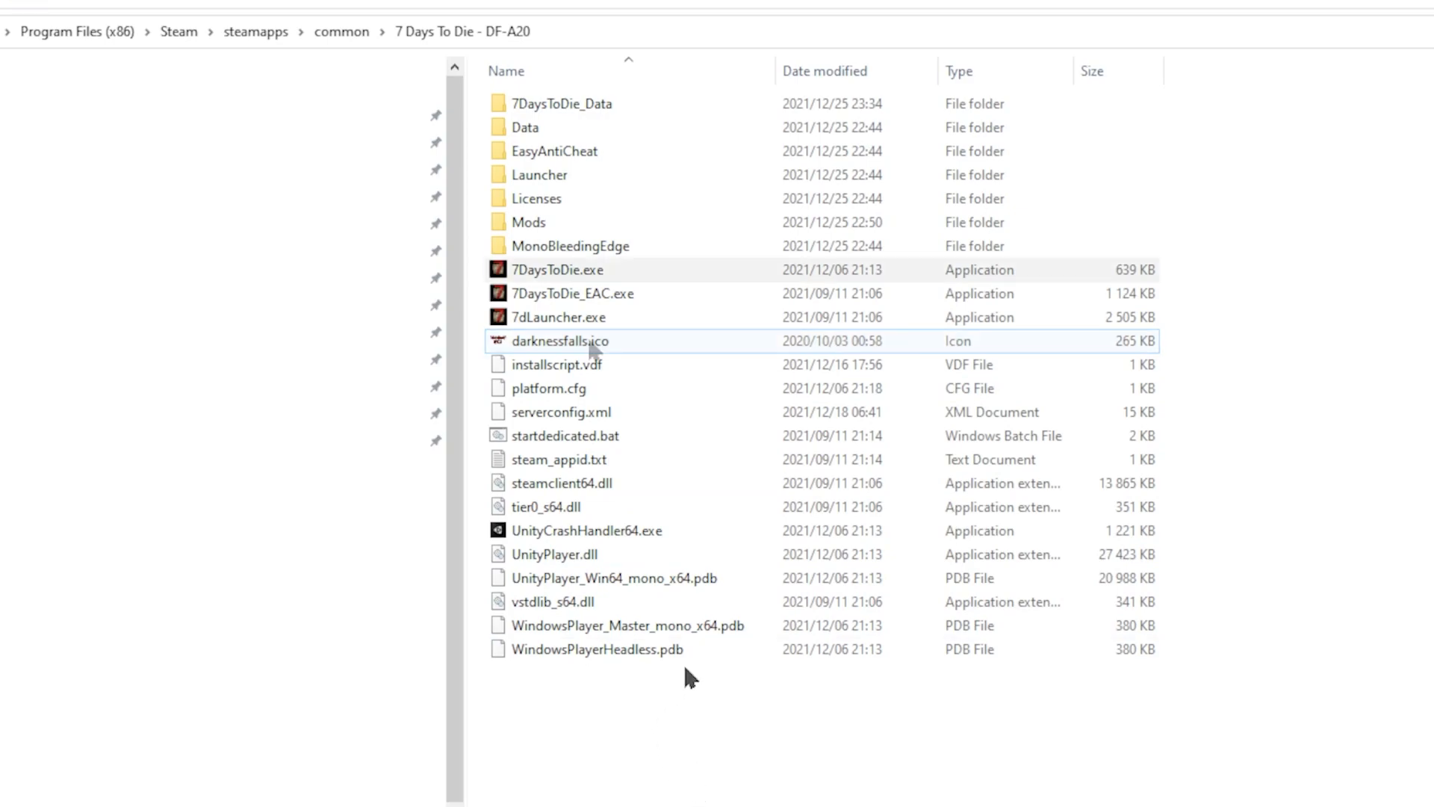
left_click(559, 317)
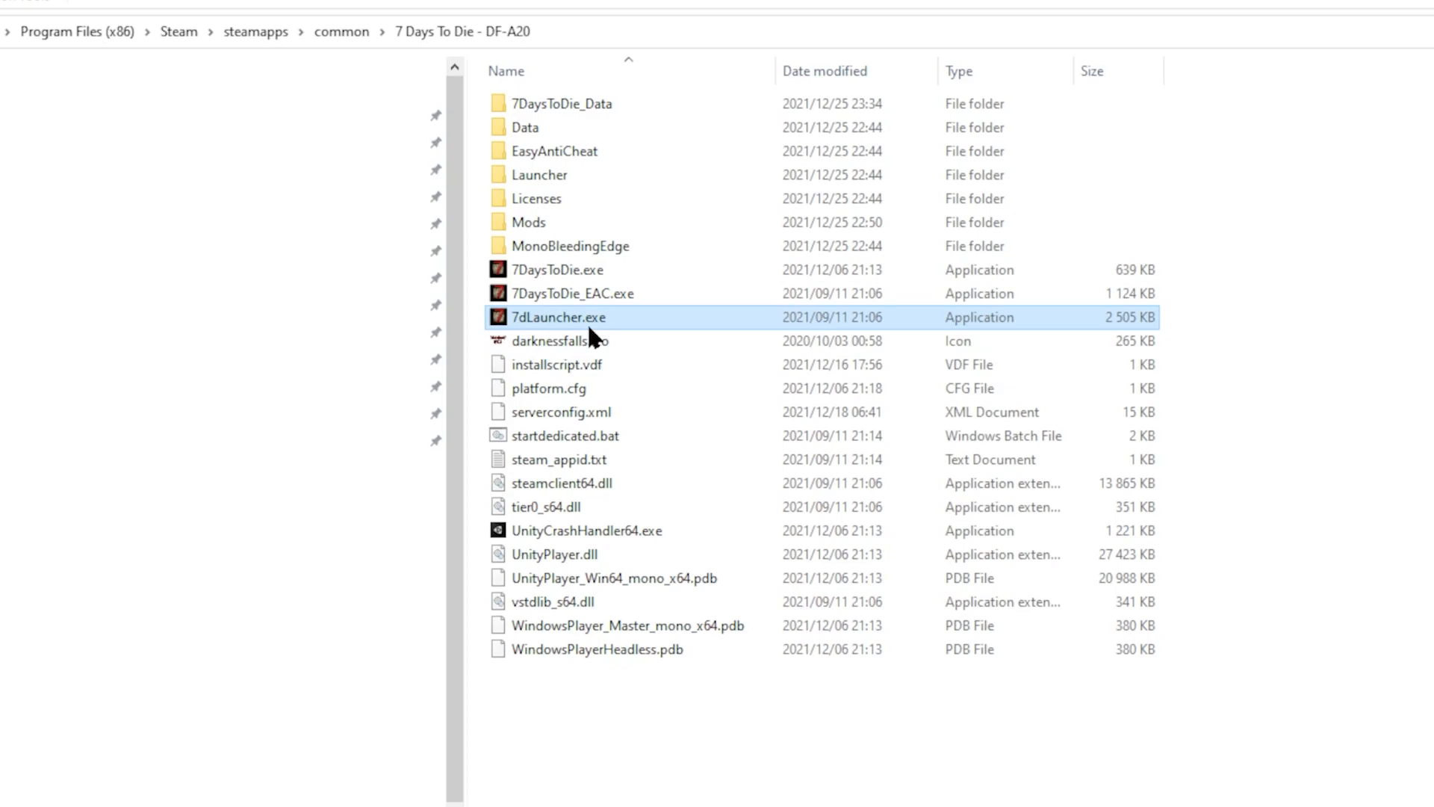
mouse_move(578, 323)
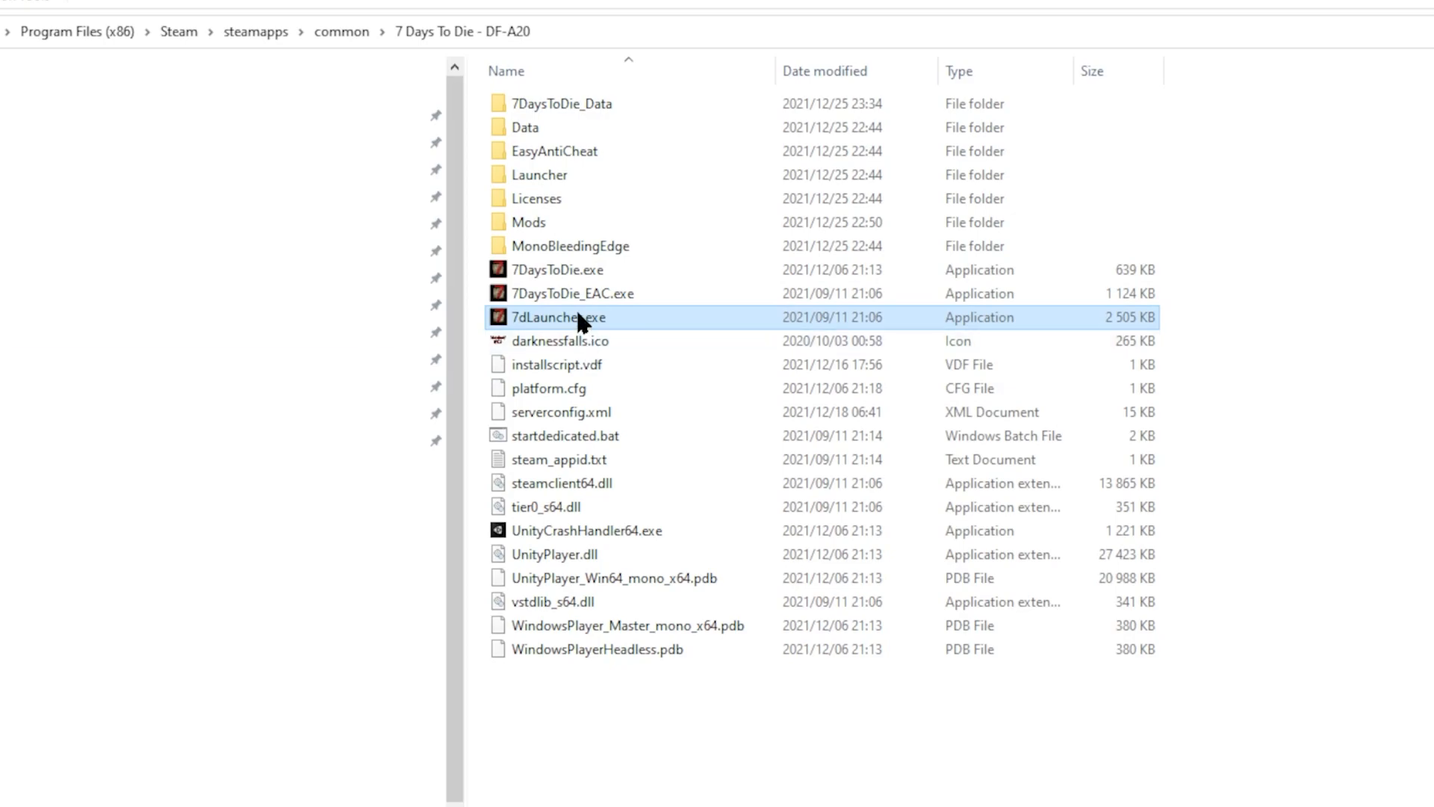
mouse_move(577, 324)
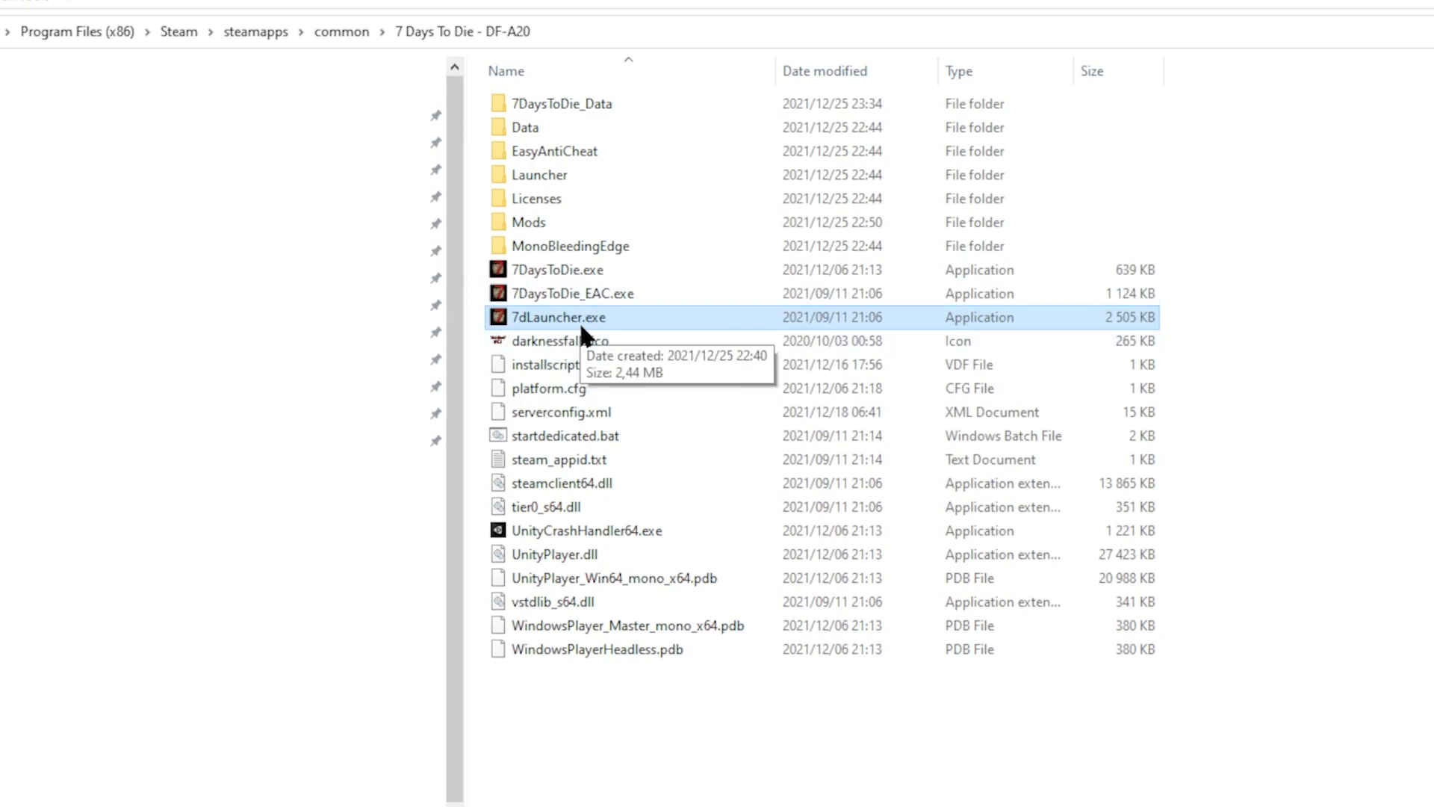
mouse_move(581, 339)
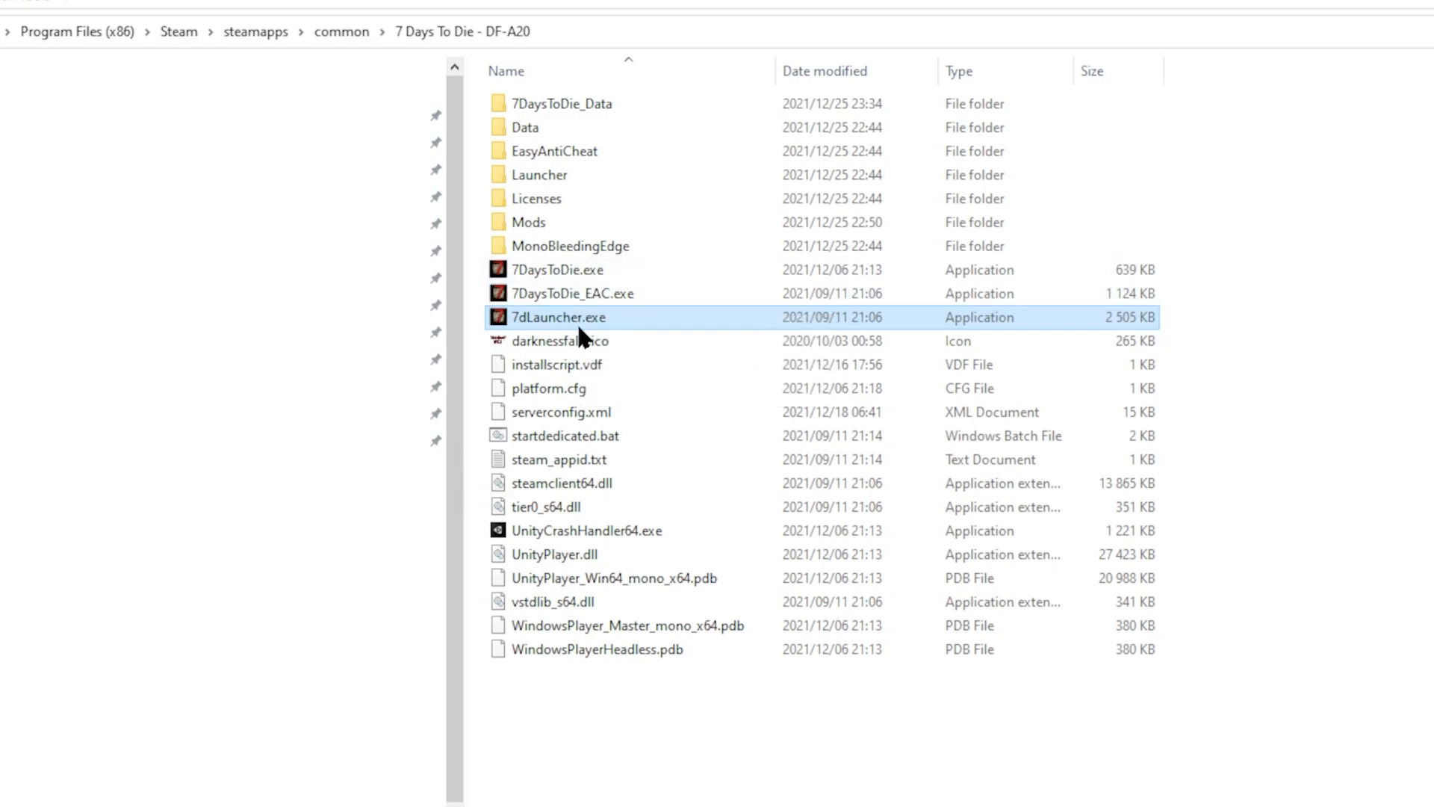
mouse_move(611, 329)
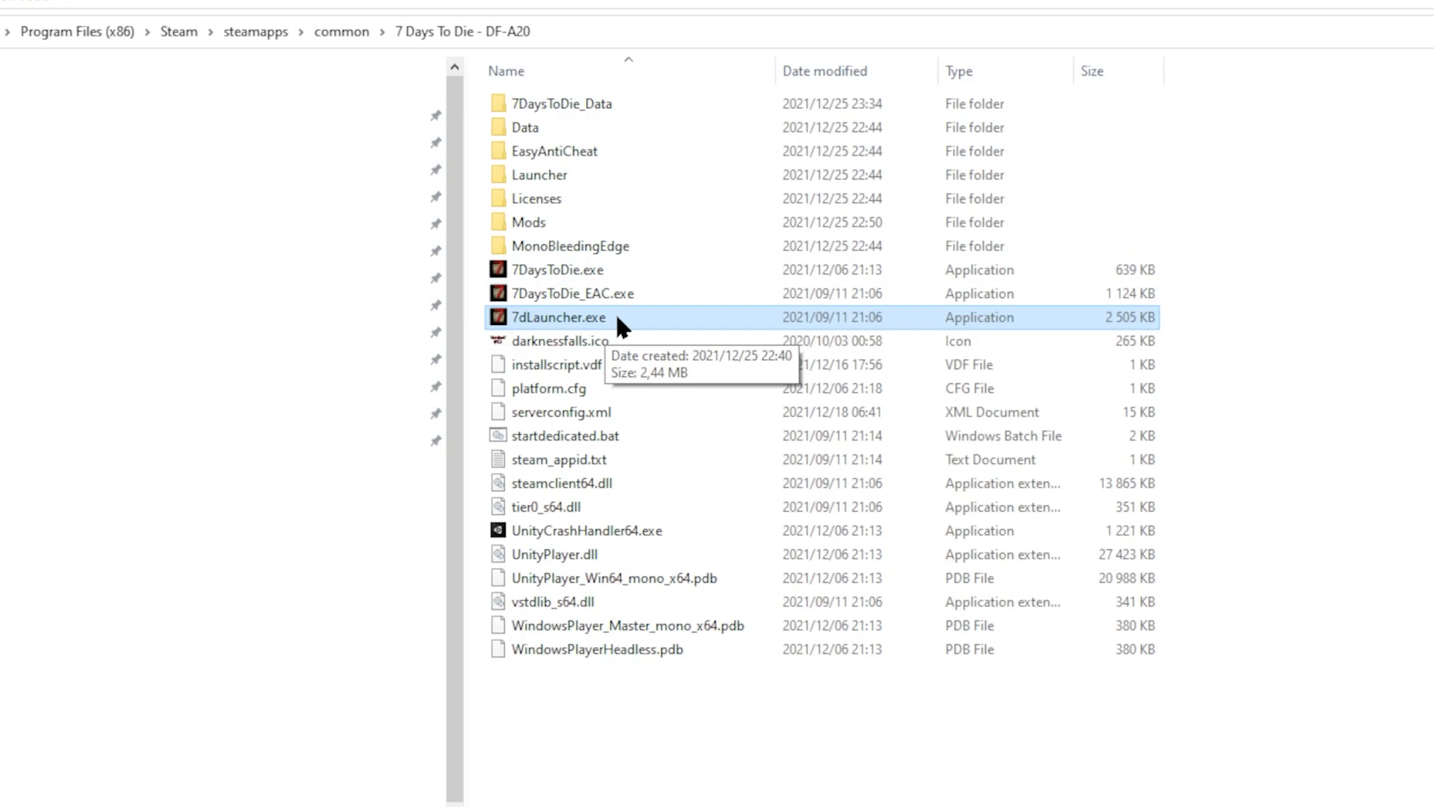
mouse_move(590, 339)
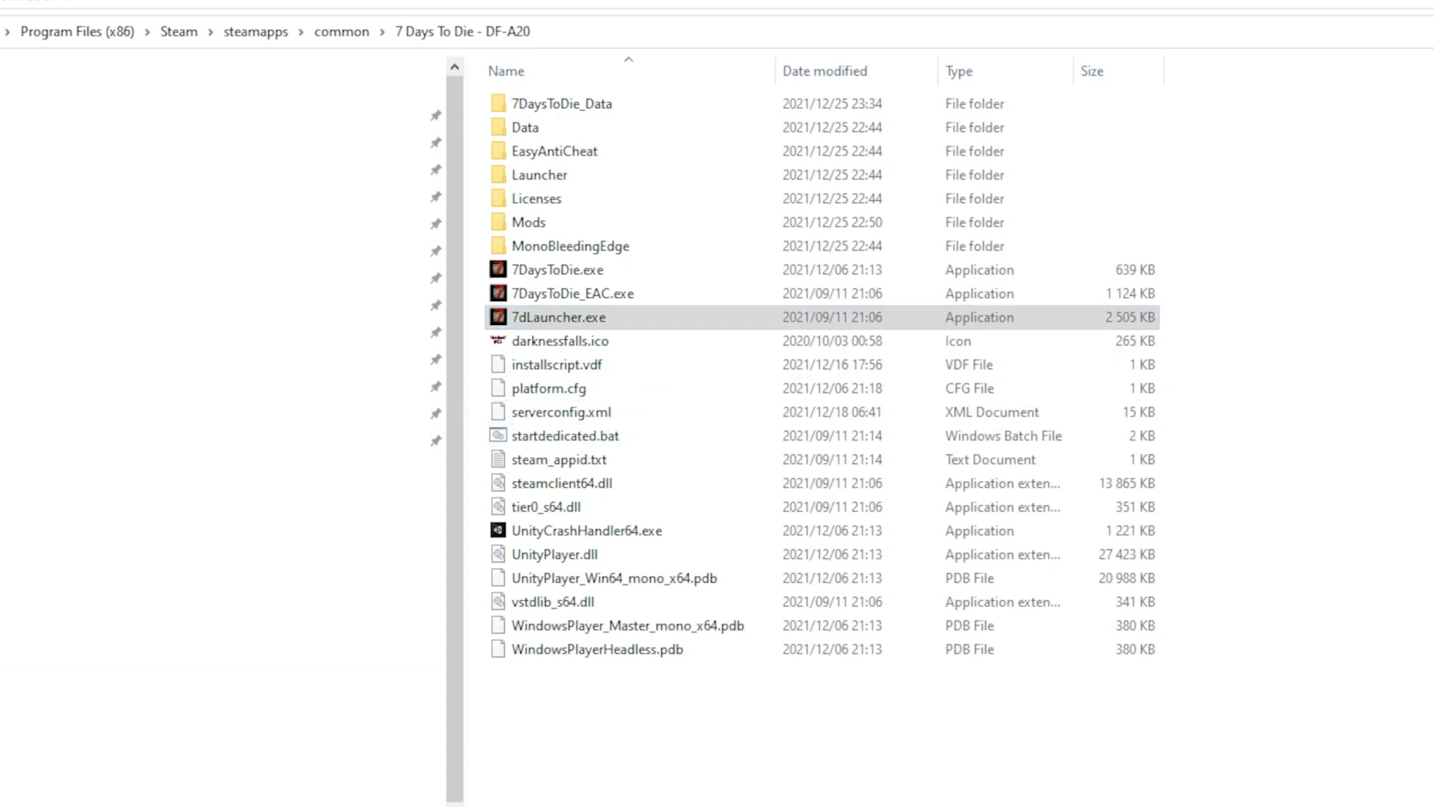
Run 7dLauncher.exe with Use EasyAntiCheat unchecked to start the modded game
double_click(559, 316)
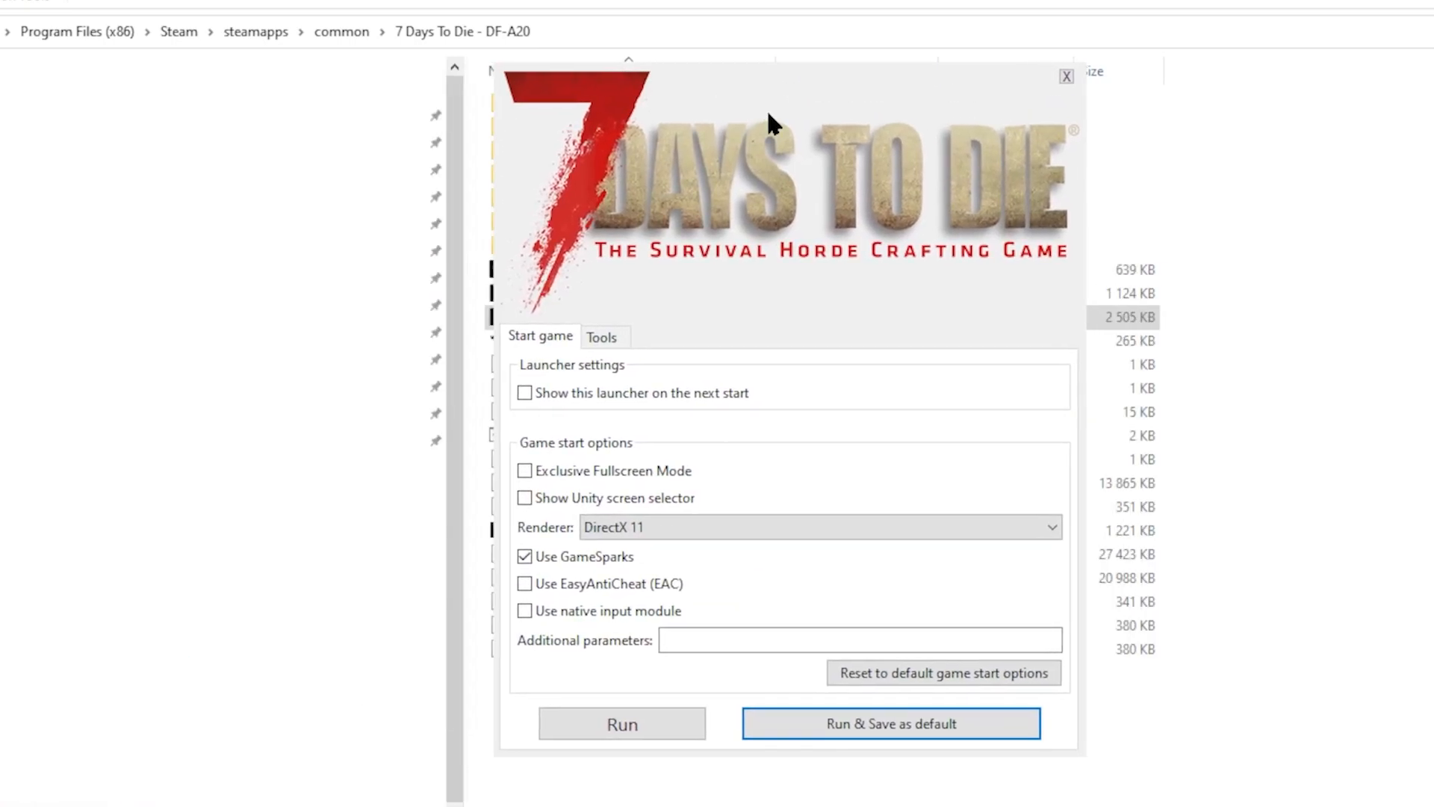
mouse_move(621, 723)
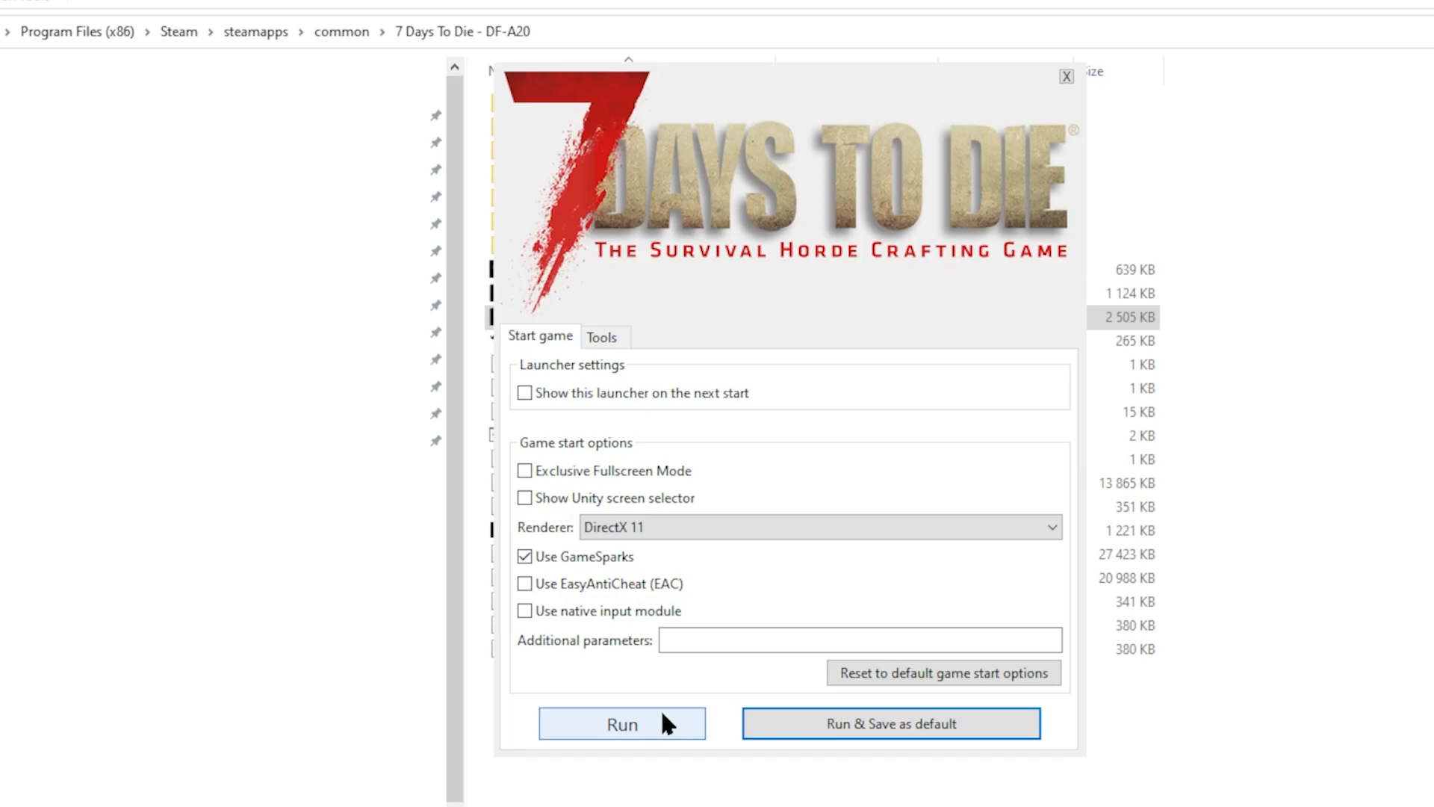
left_click(622, 723)
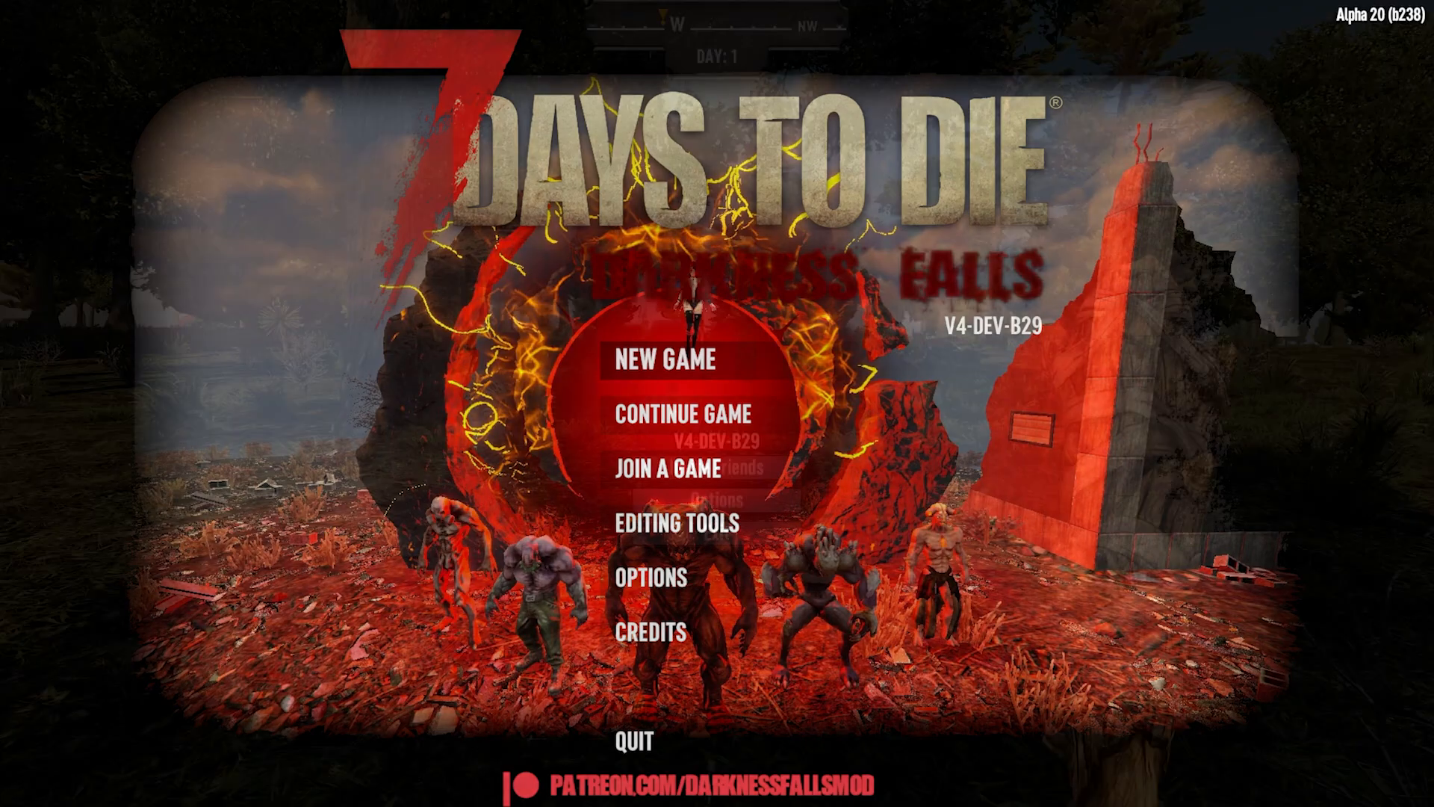
Continue from the Darkness Falls V4-DEV-B29 main menu into the Day 1 forest world
left_click(681, 413)
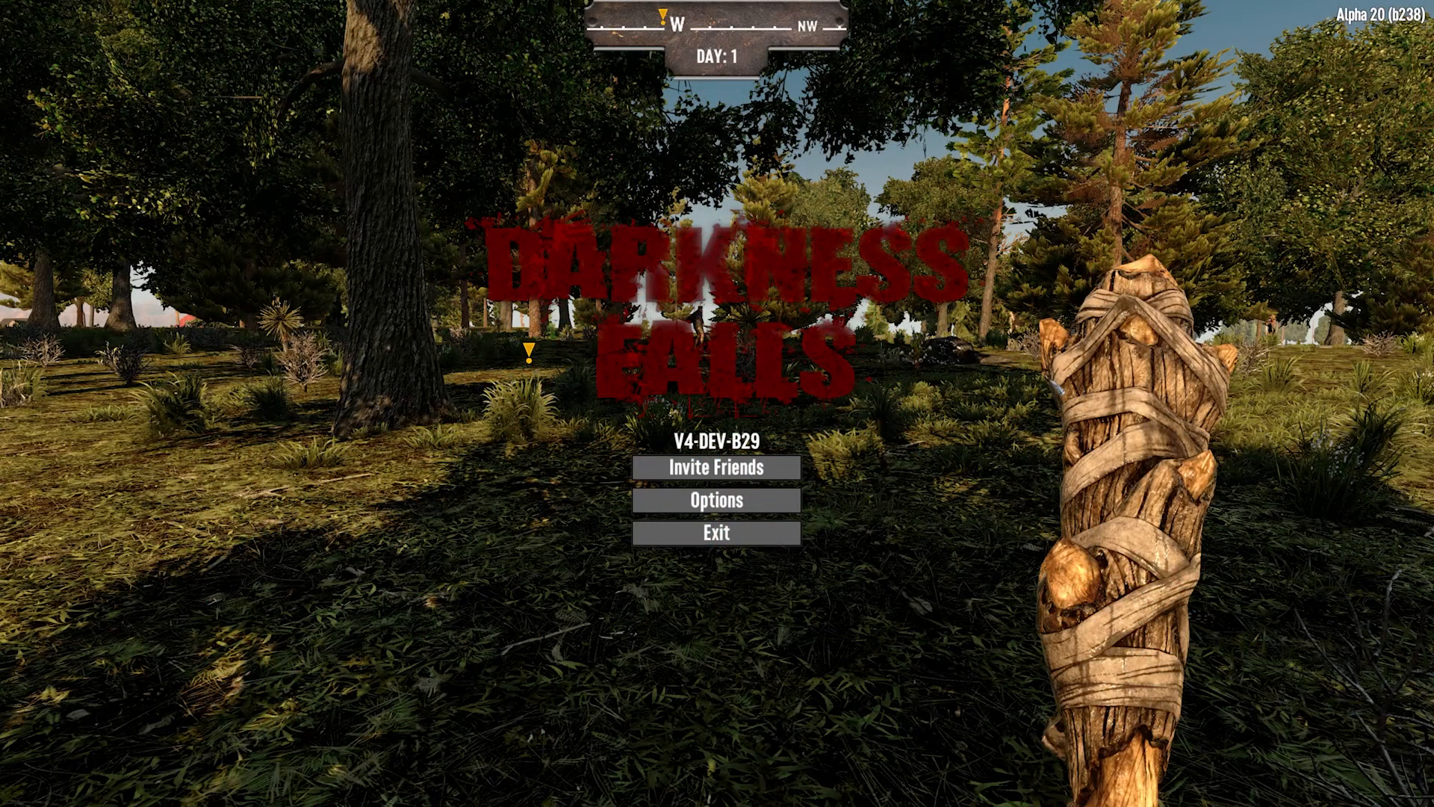